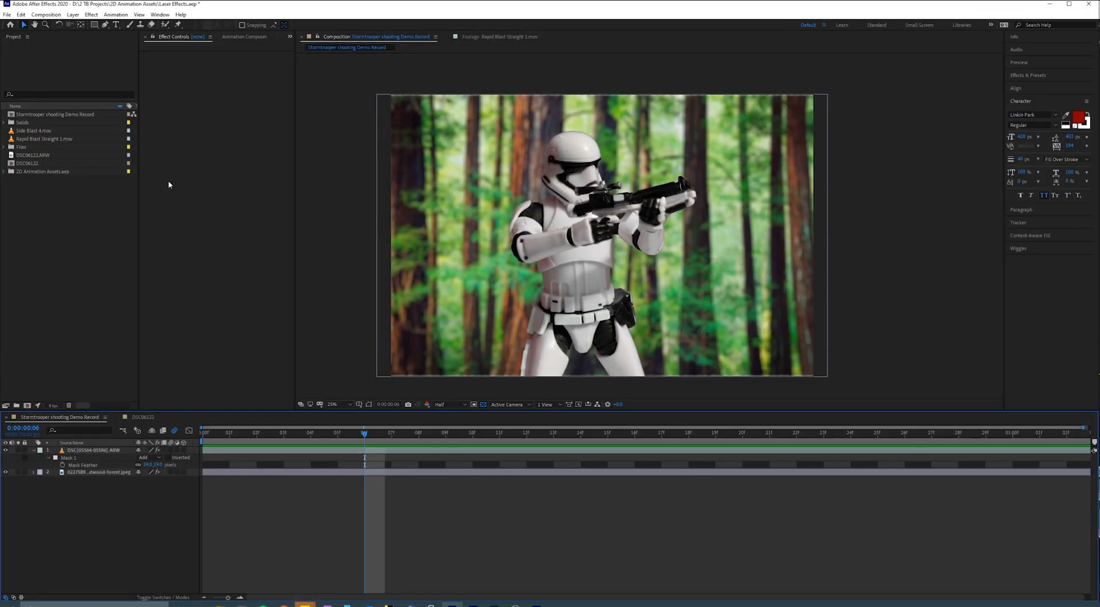
pyautogui.moveTo(171, 187)
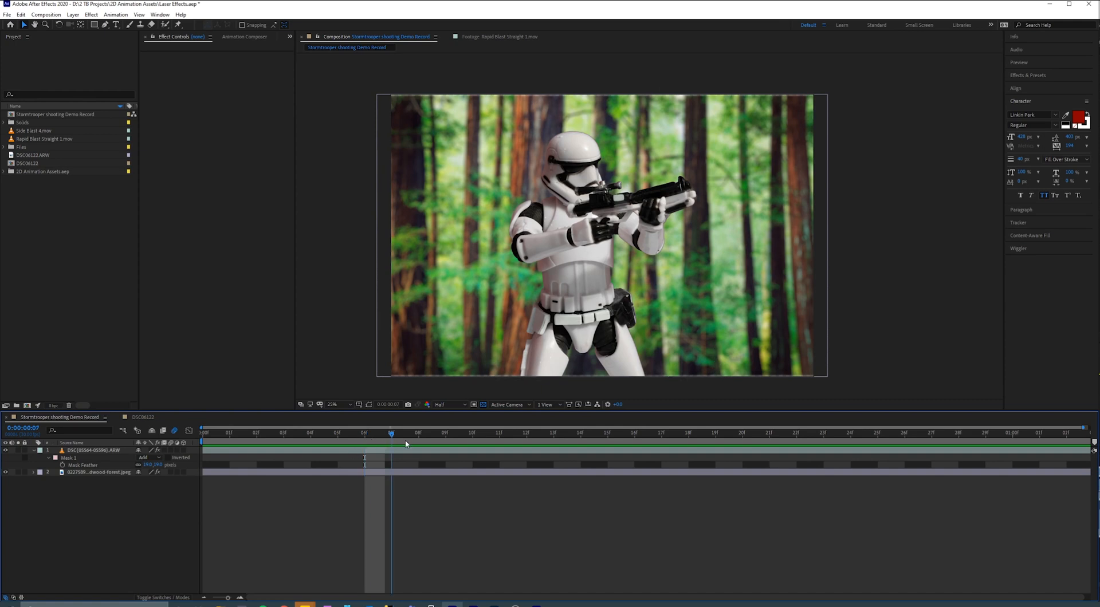
# Place the playhead at the frame where the Side Blast 4 laser should appear.
pyautogui.click(364, 433)
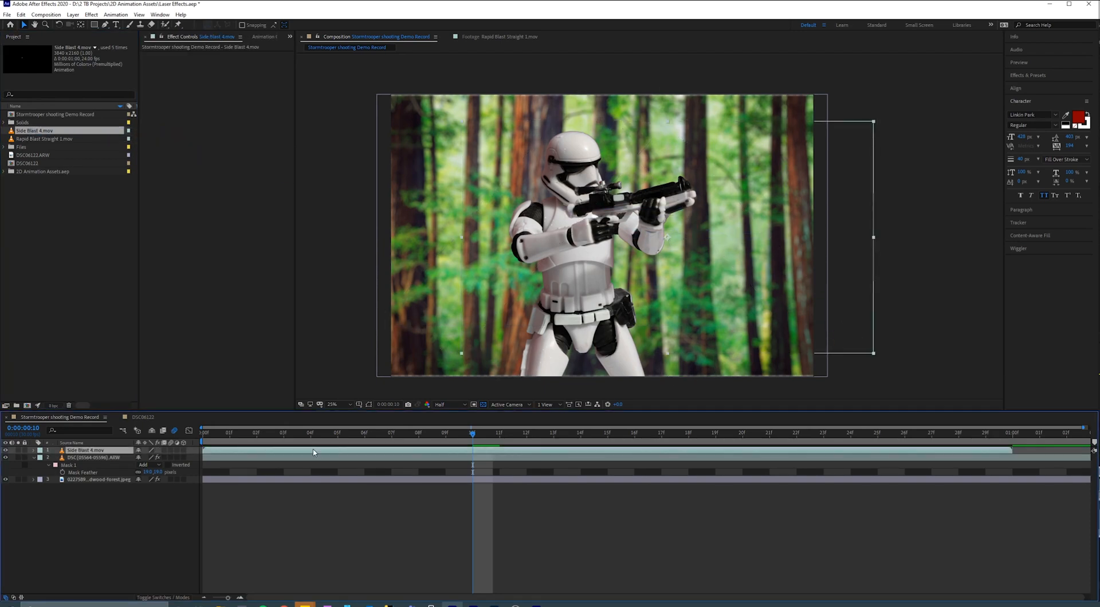
# Start Side Blast 4 a few frames later and position, scale and rotate it onto the rifle muzzle.
pyautogui.click(365, 433)
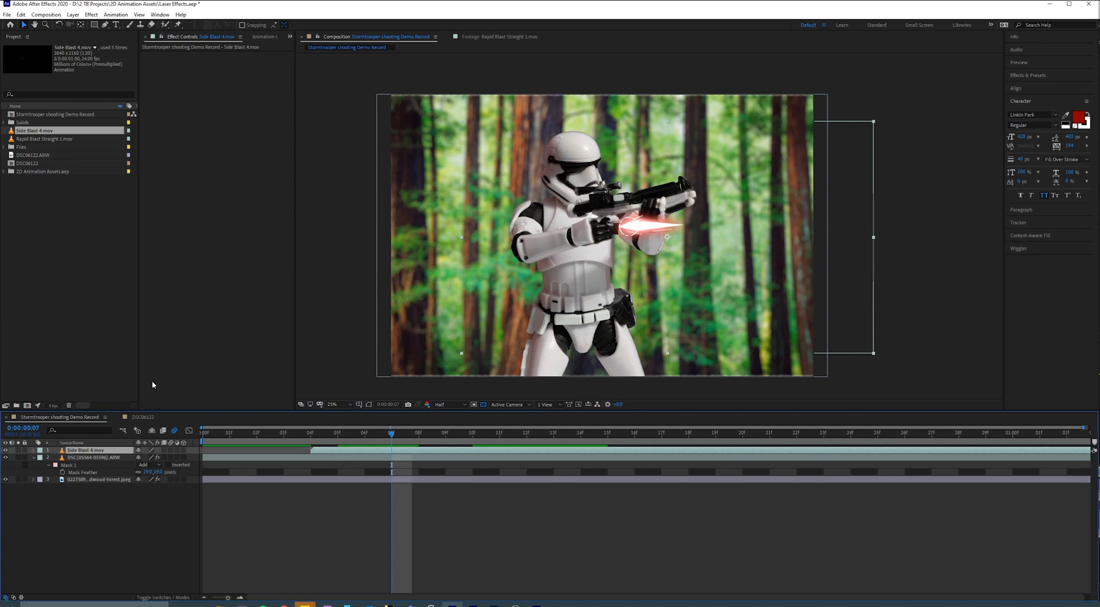
pyautogui.click(40, 450)
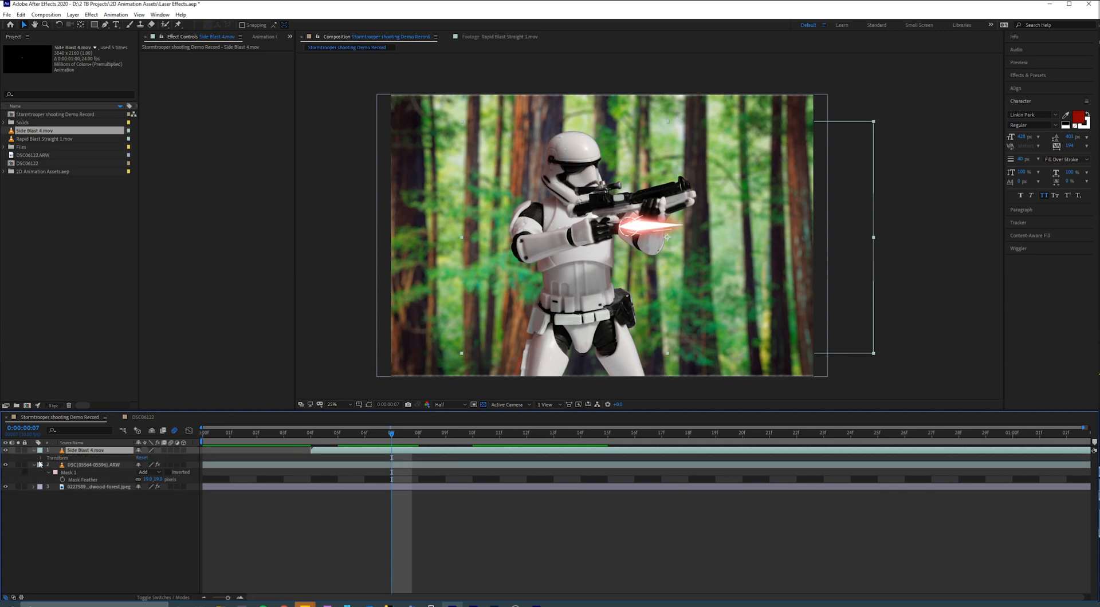
pyautogui.click(42, 458)
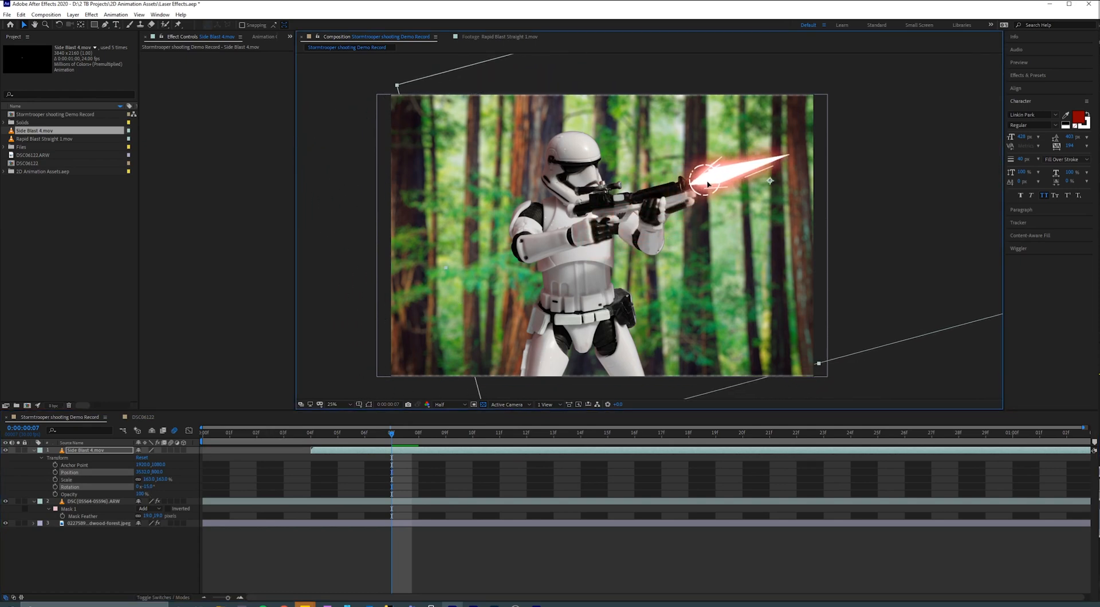
pyautogui.click(363, 432)
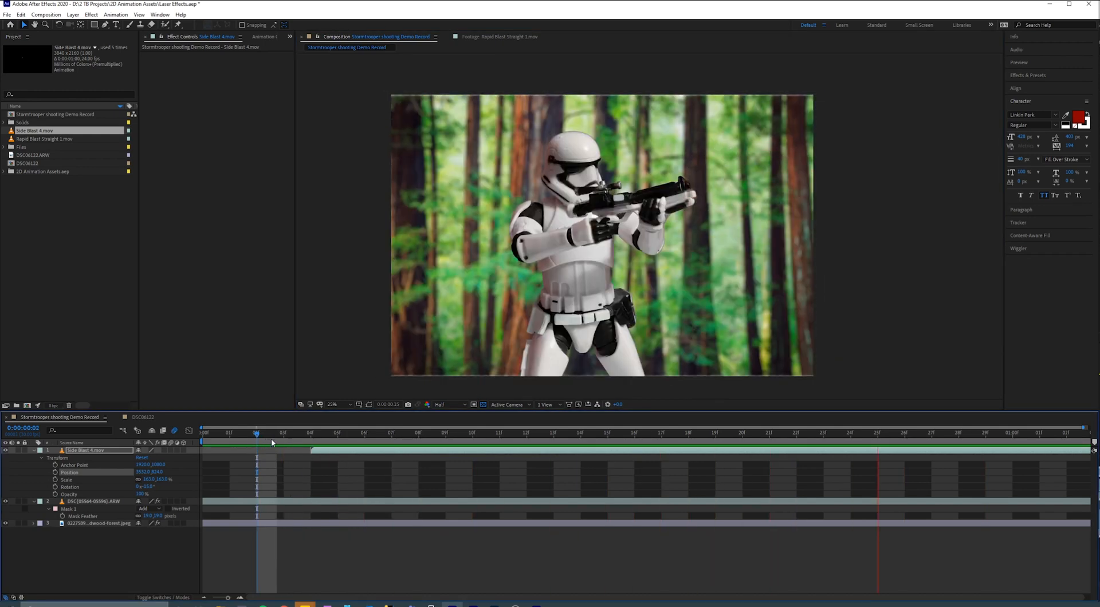
pyautogui.click(283, 433)
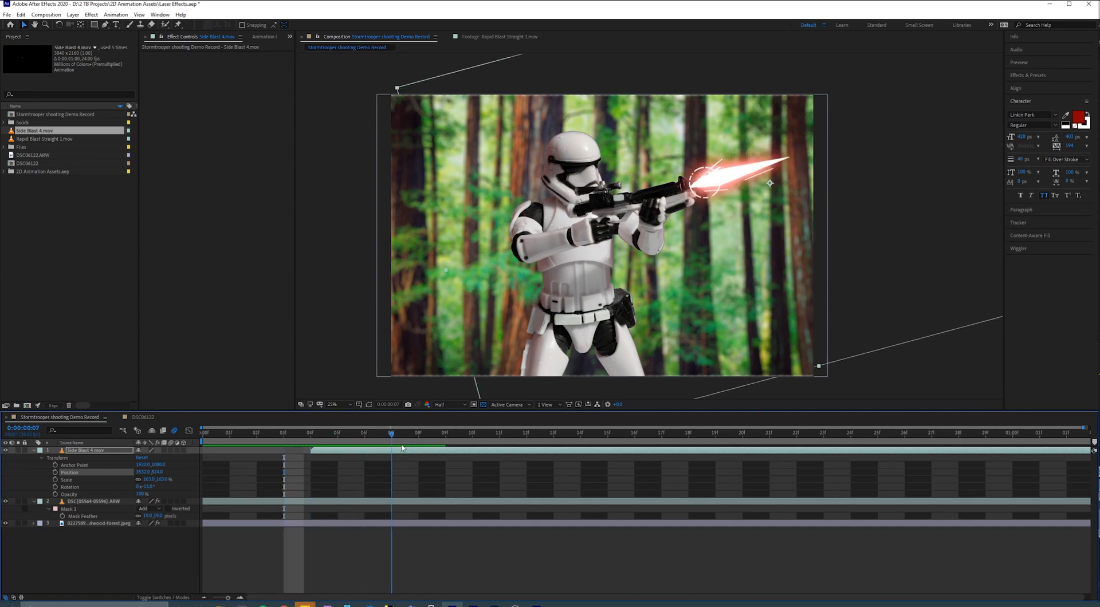
# Blend the Side Blast 4 layer in Screen mode and check it glowing over the forest photo.
pyautogui.click(390, 433)
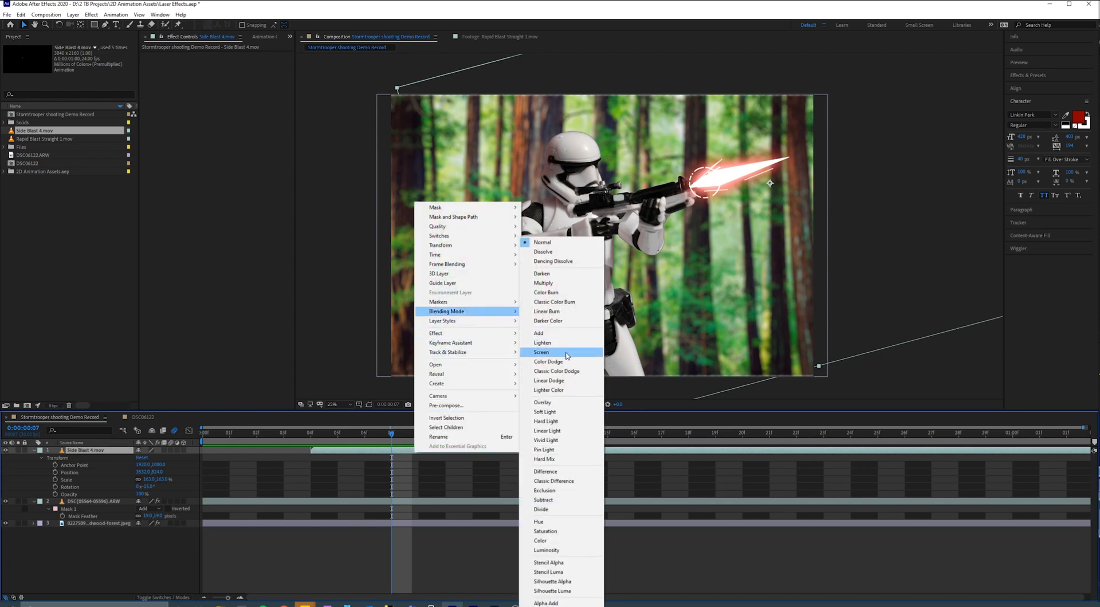
pyautogui.click(540, 351)
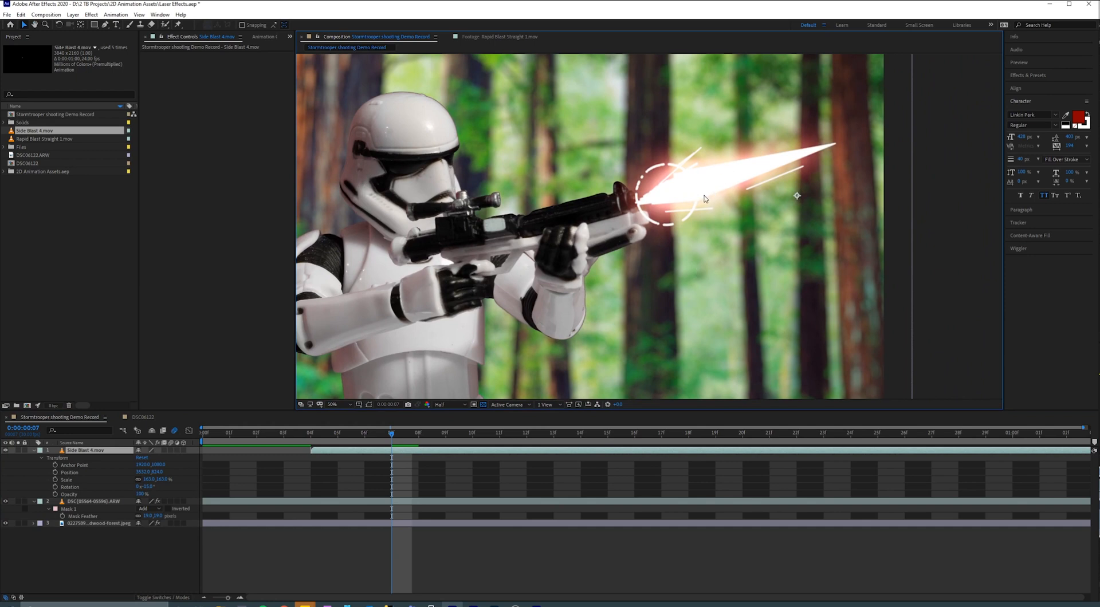
pyautogui.click(332, 404)
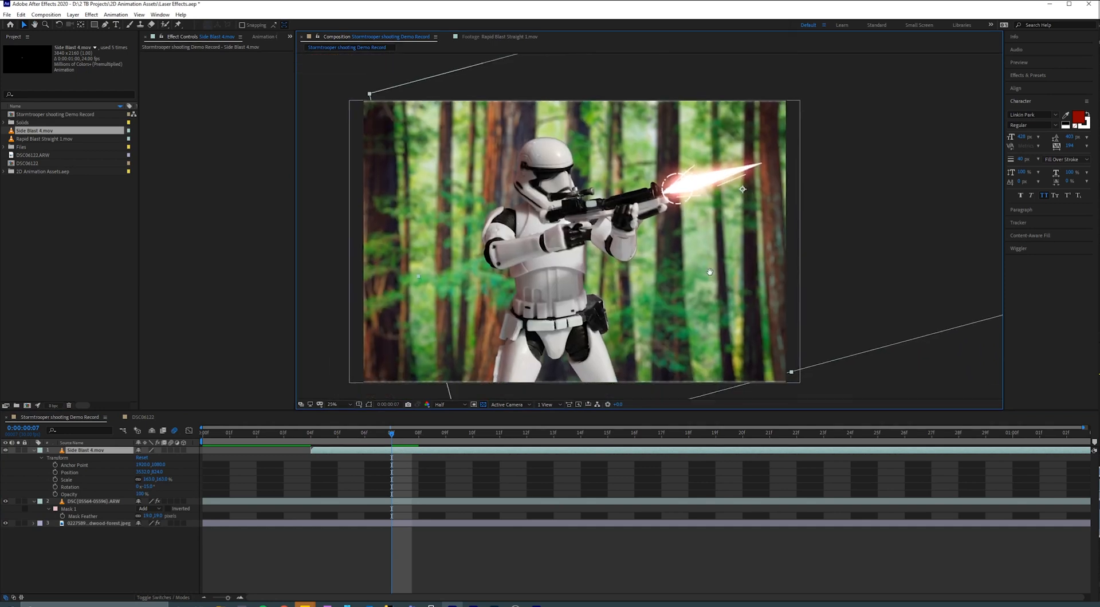
pyautogui.click(283, 433)
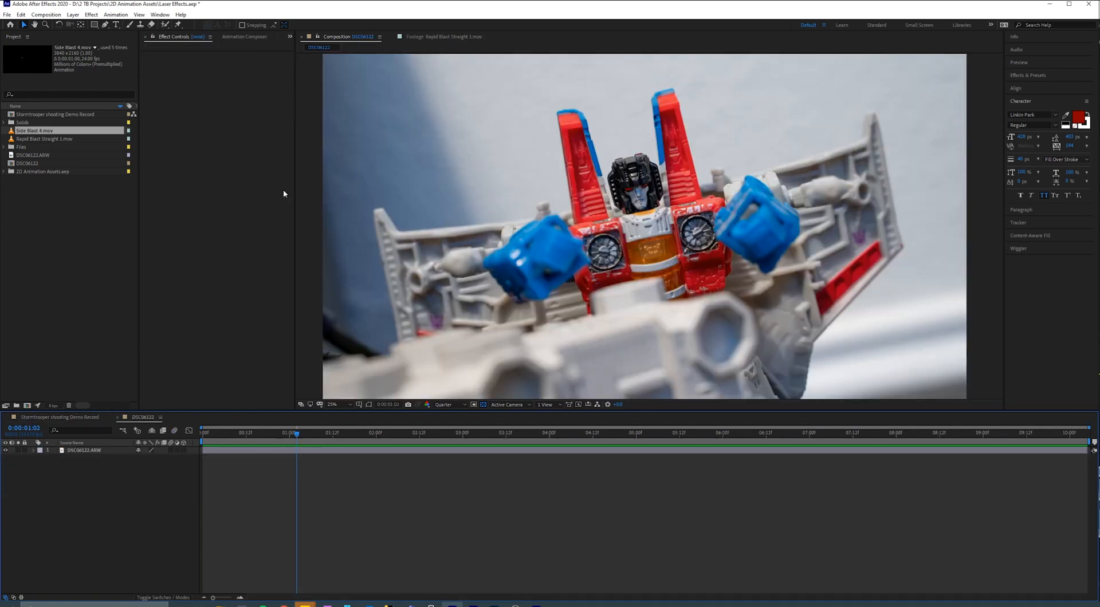
# Add Rapid Blast Straight 1 over the toy's left wing and preview at Third resolution.
pyautogui.click(45, 139)
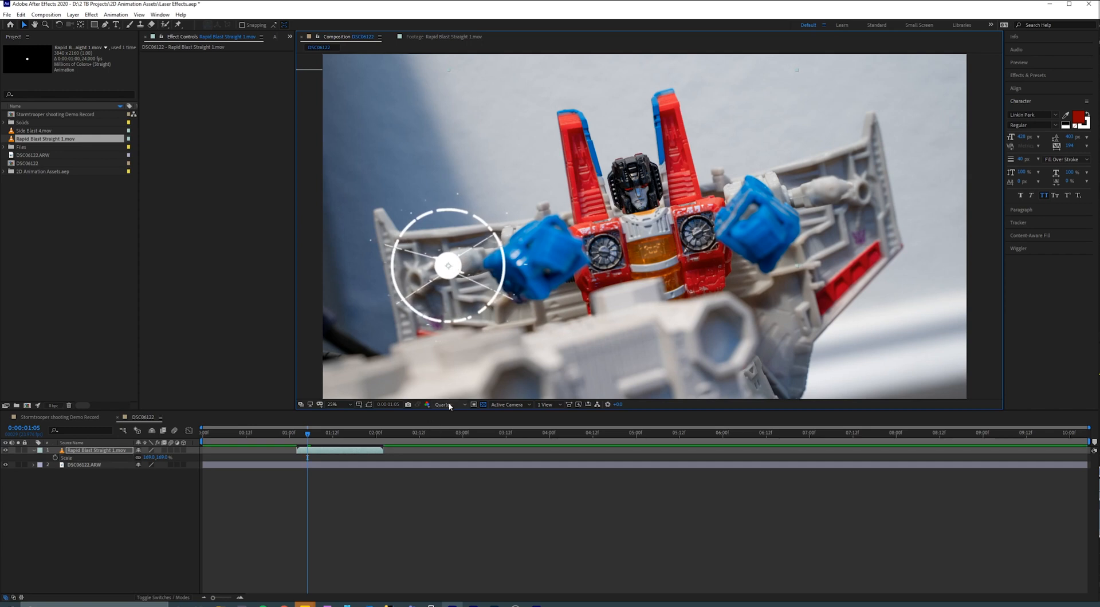
pyautogui.click(444, 404)
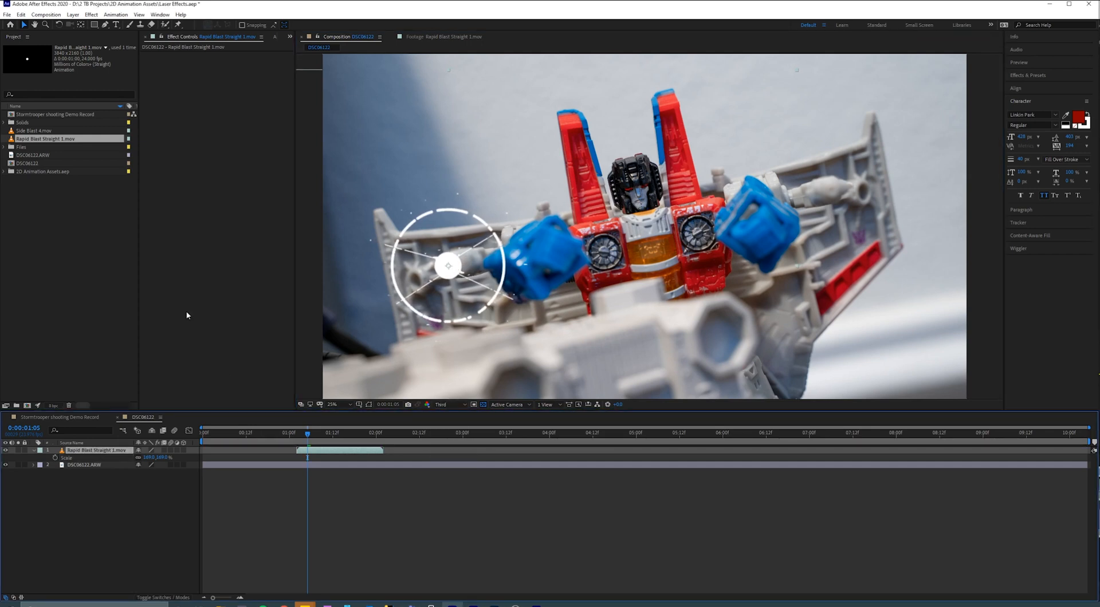
pyautogui.click(332, 404)
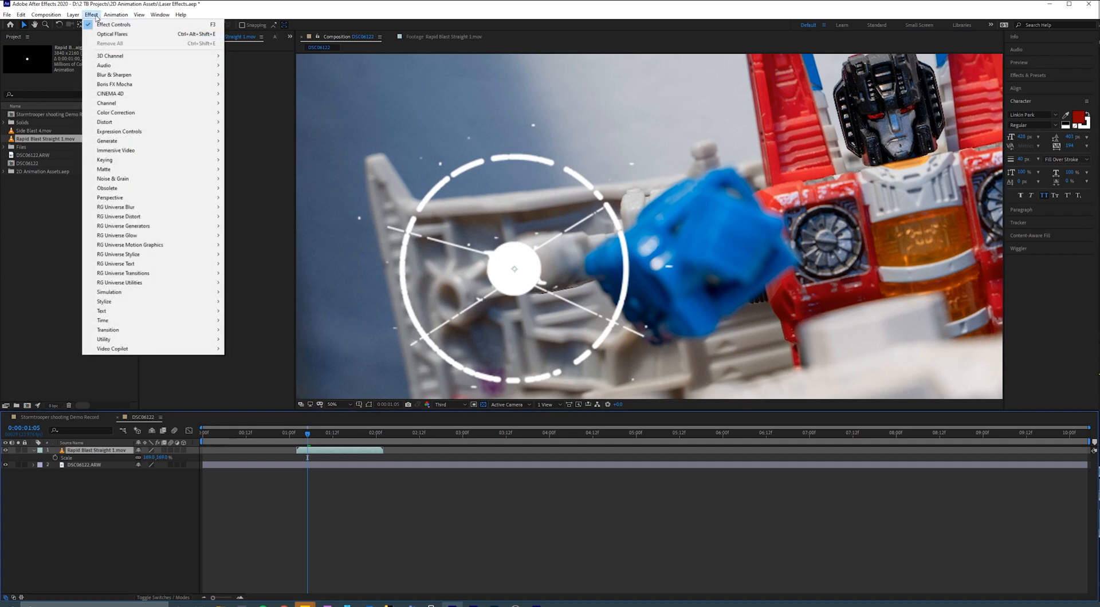
pyautogui.moveTo(152, 178)
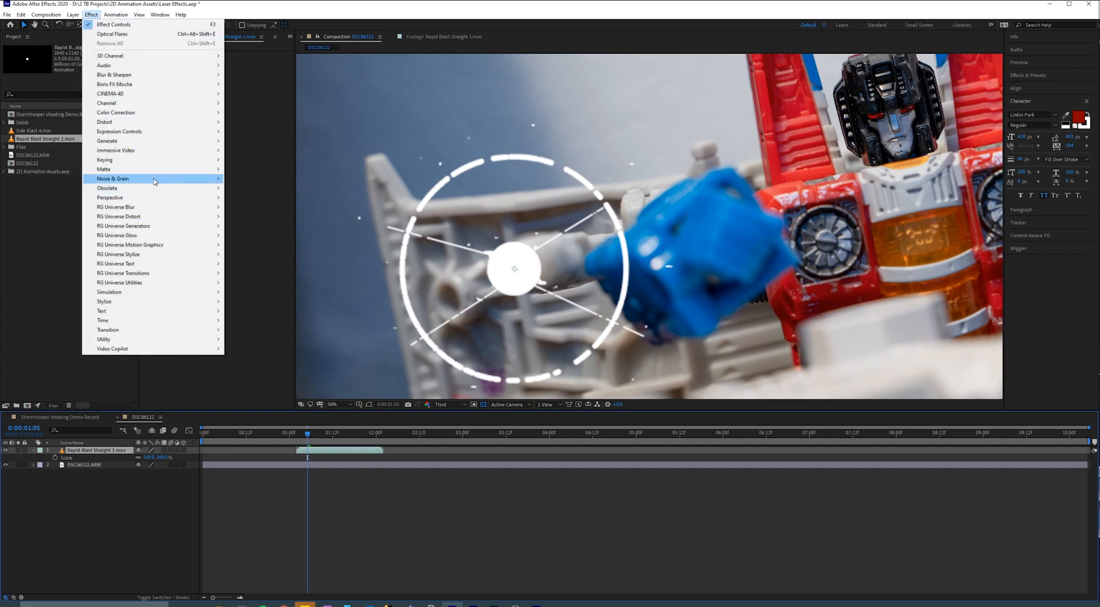
pyautogui.moveTo(145, 302)
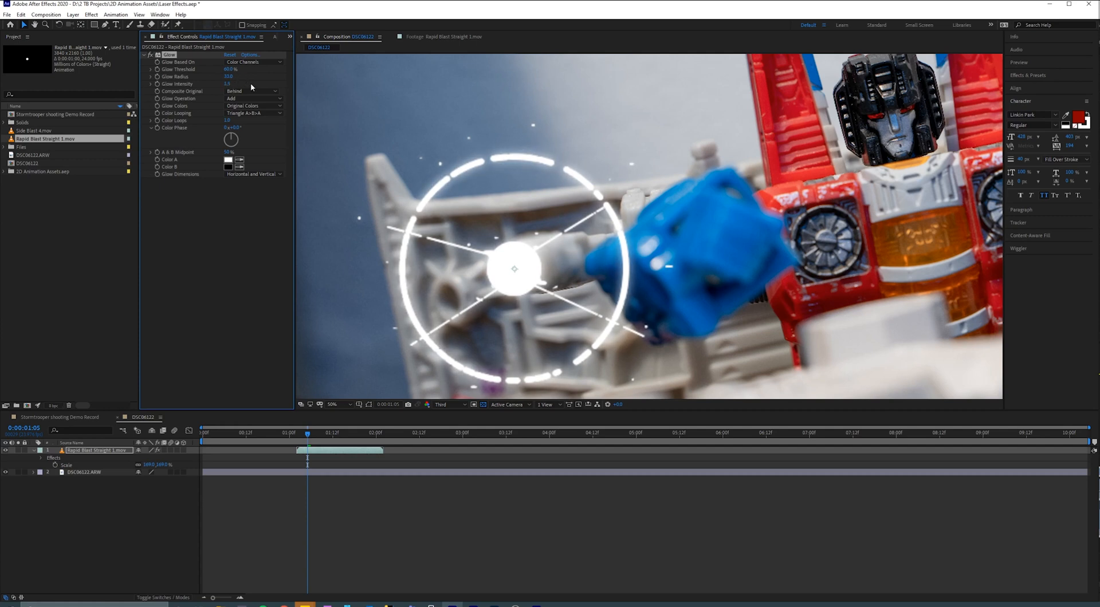
# Set the Glow effect to A & B Colors with a pink-magenta Color B.
pyautogui.click(254, 105)
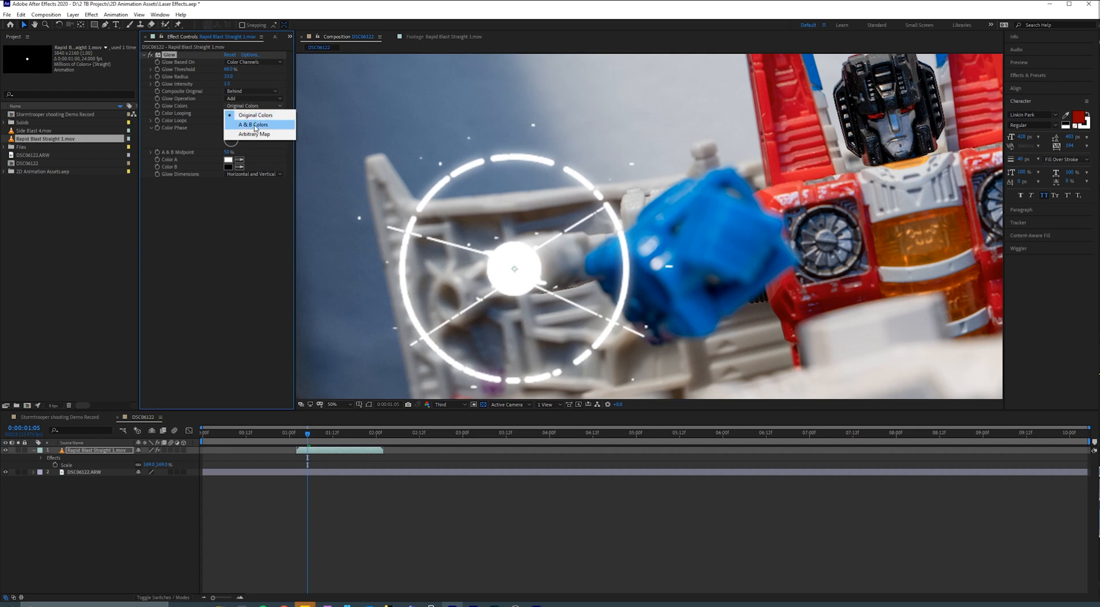
pyautogui.click(252, 125)
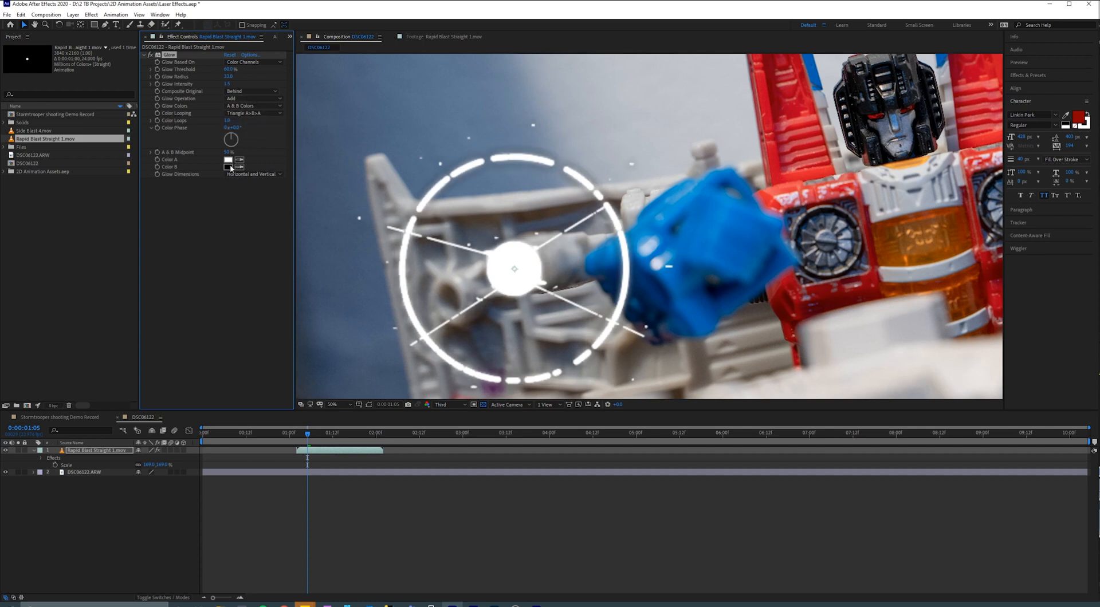
pyautogui.click(229, 166)
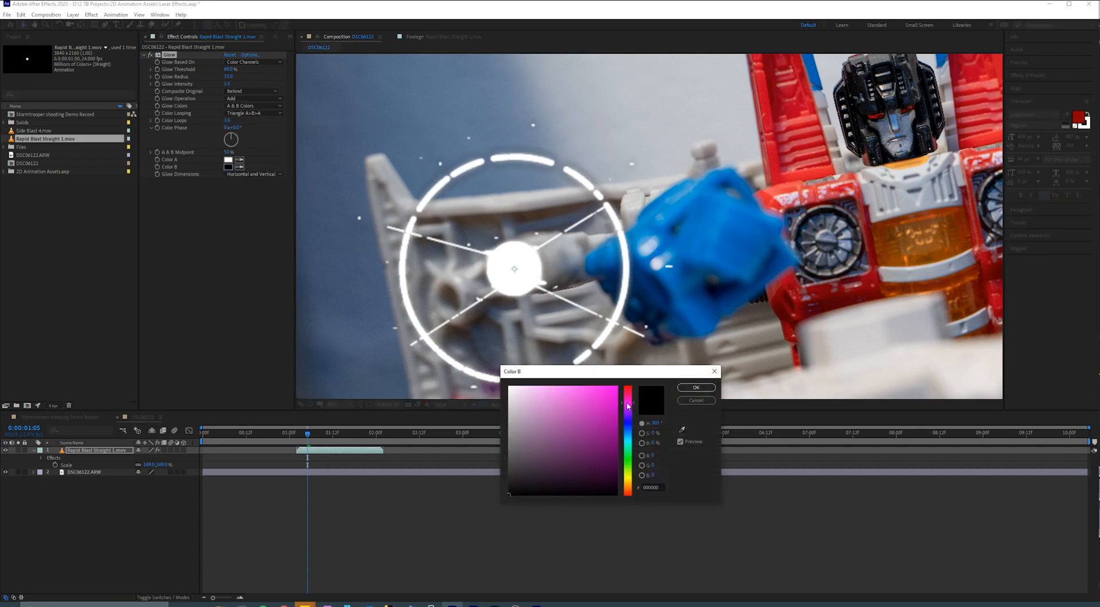
pyautogui.click(694, 387)
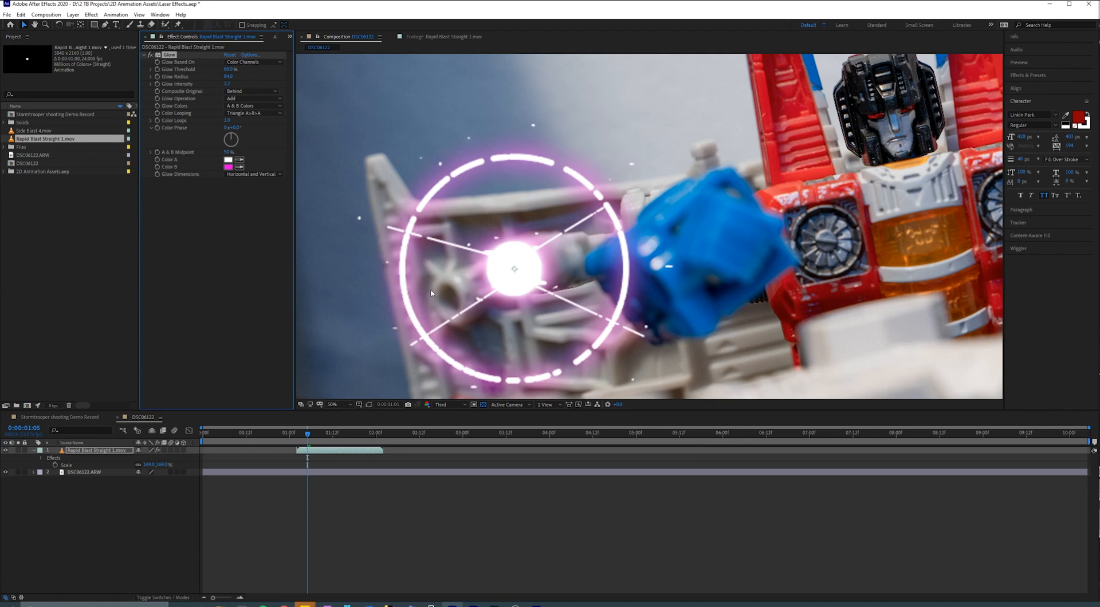
# Blend the glowing flash in Screen mode and duplicate it for the other arm cannon.
pyautogui.rightClick(96, 450)
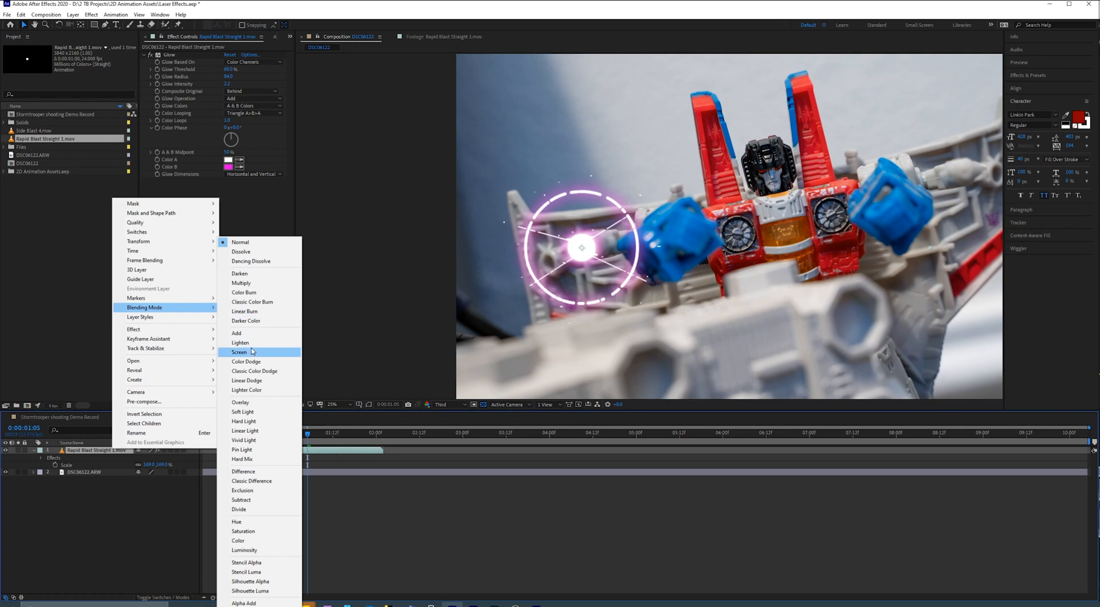
pyautogui.click(240, 351)
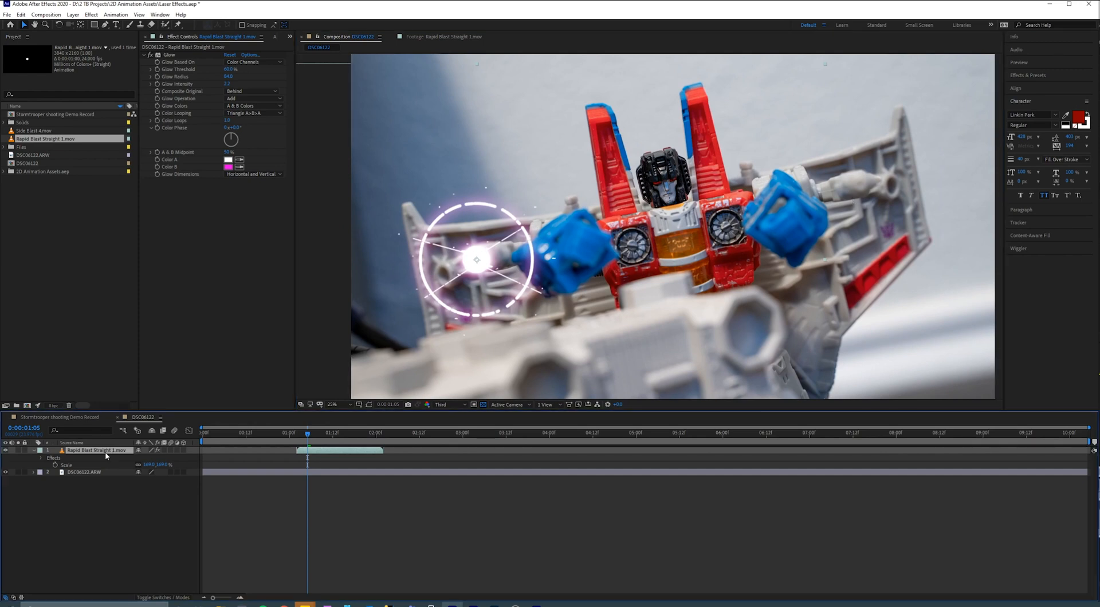
pyautogui.press('Ctrl+D')
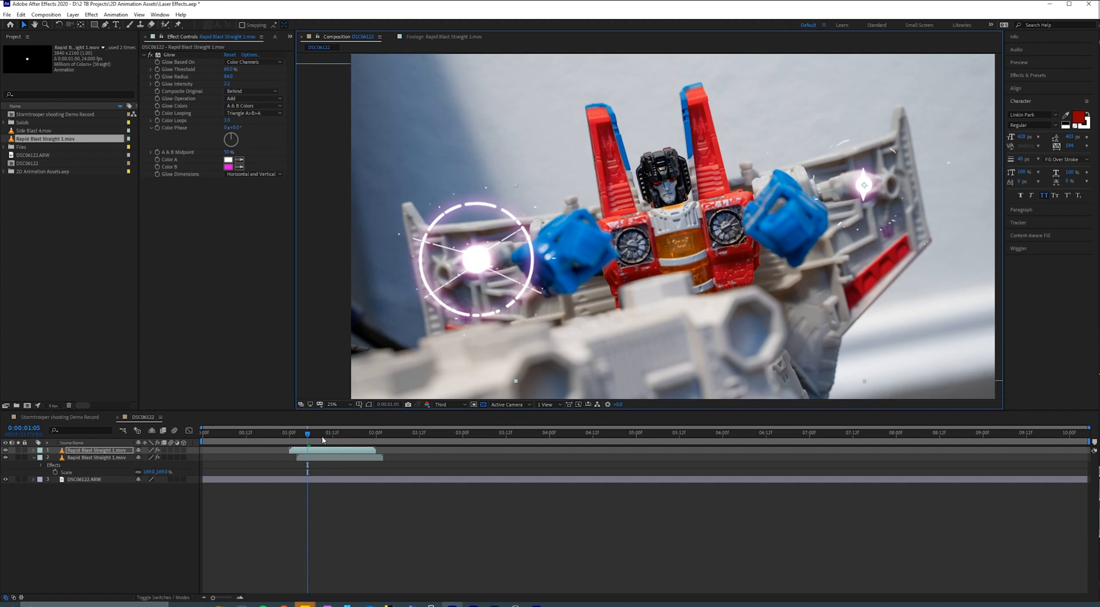
# Scrub back to the frames where both pink blasts start to preview them.
pyautogui.click(296, 433)
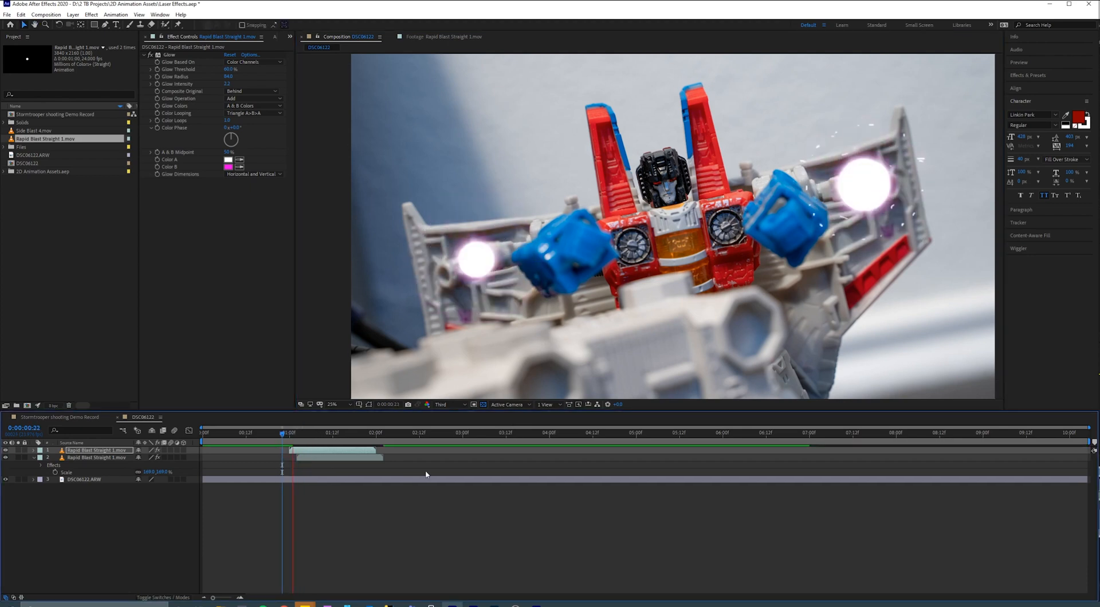
pyautogui.click(289, 433)
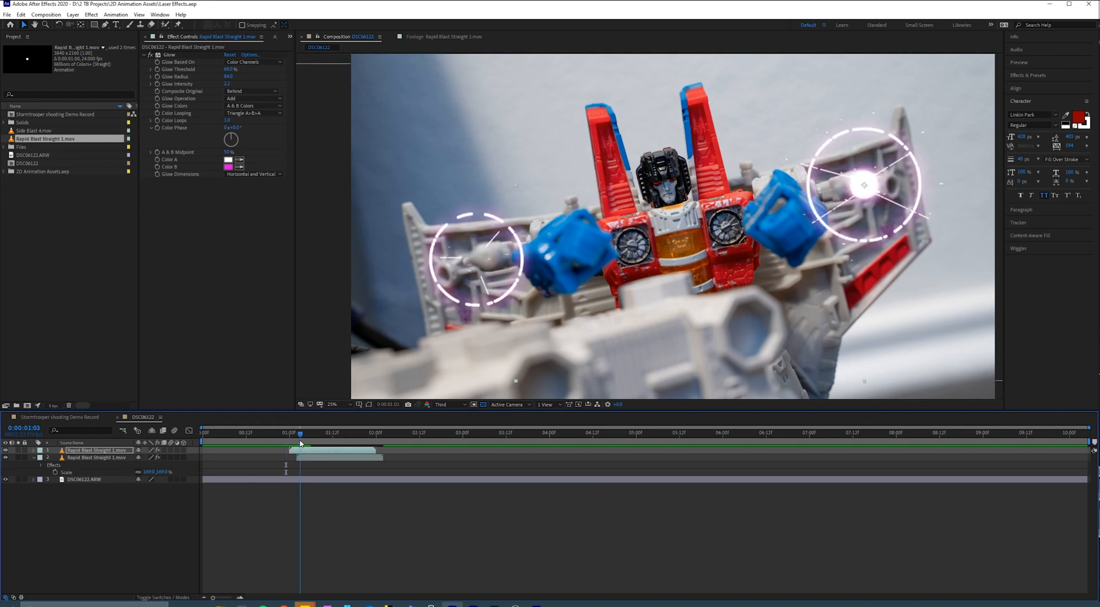
pyautogui.click(293, 433)
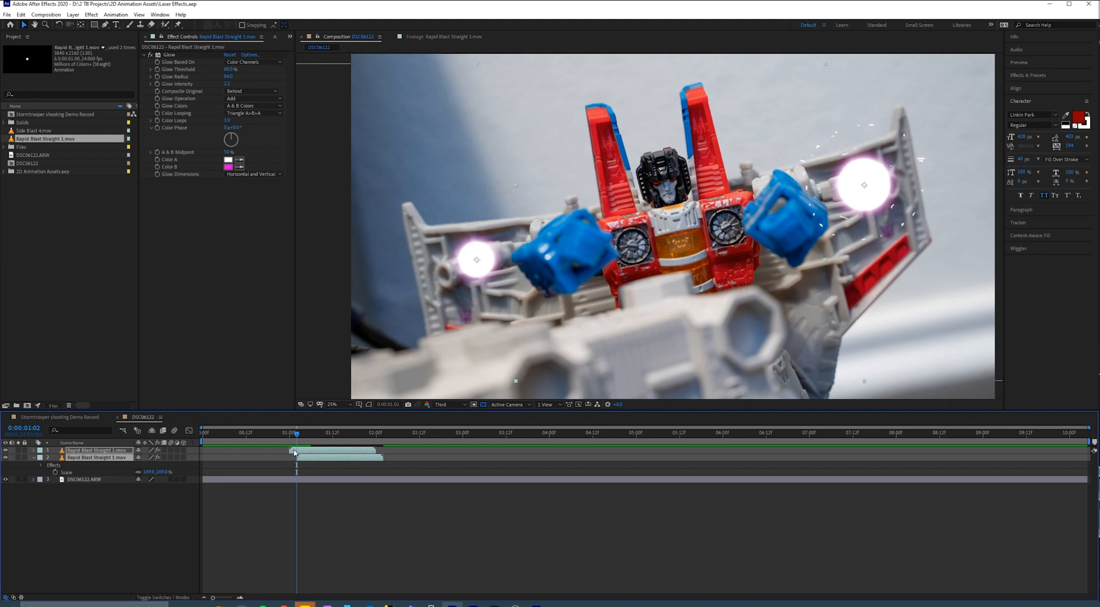
# Pre-compose both laser layers into a new composition named Laser Assets.
pyautogui.click(72, 13)
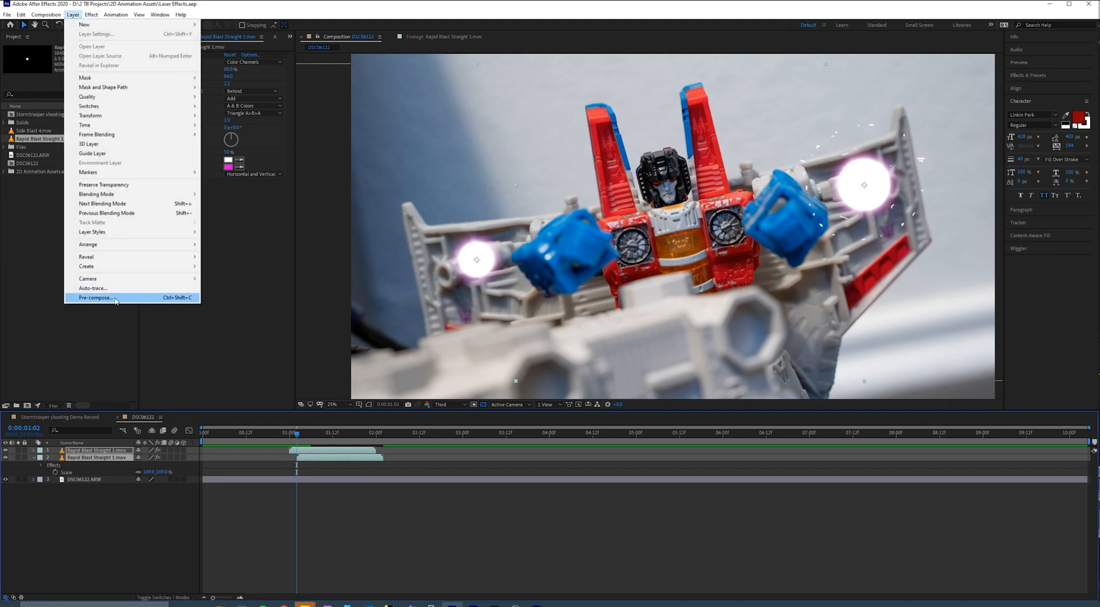
pyautogui.click(96, 298)
pyautogui.write('Laser')
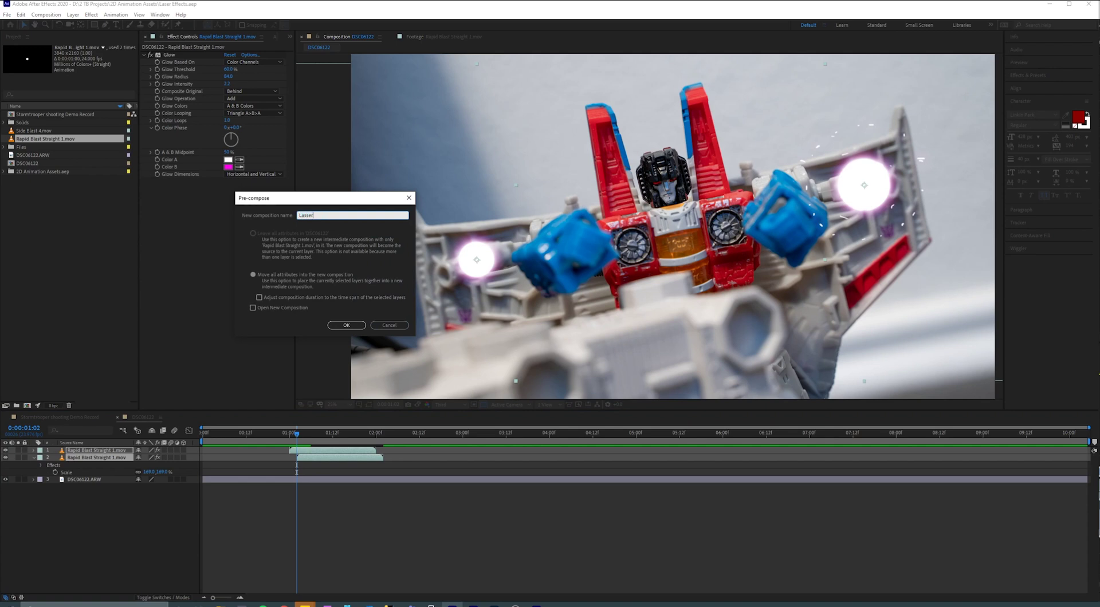
pyautogui.write('Assets')
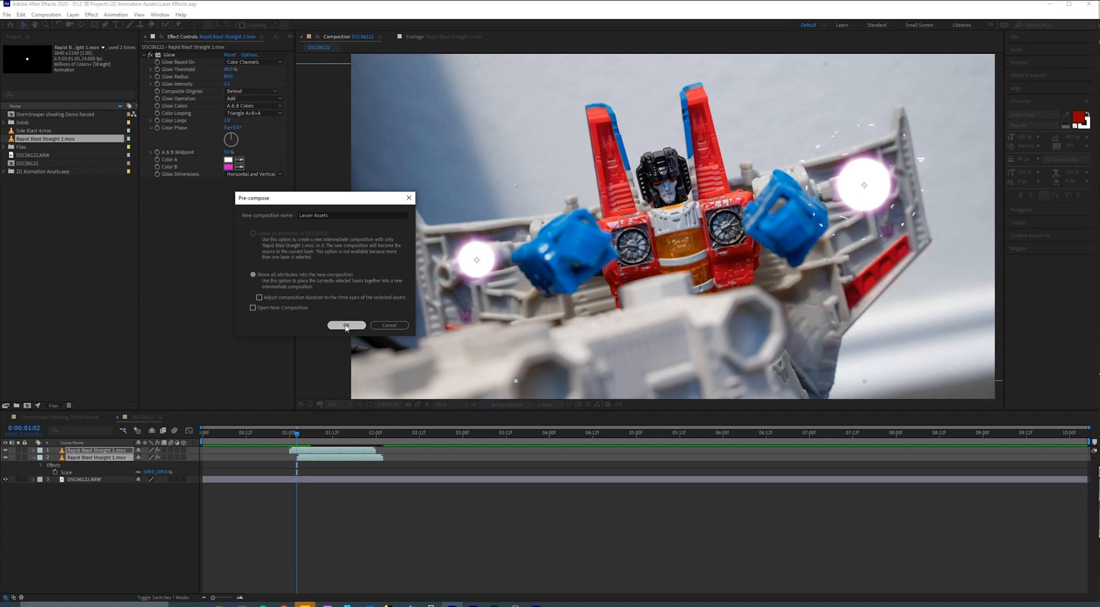
pyautogui.click(345, 324)
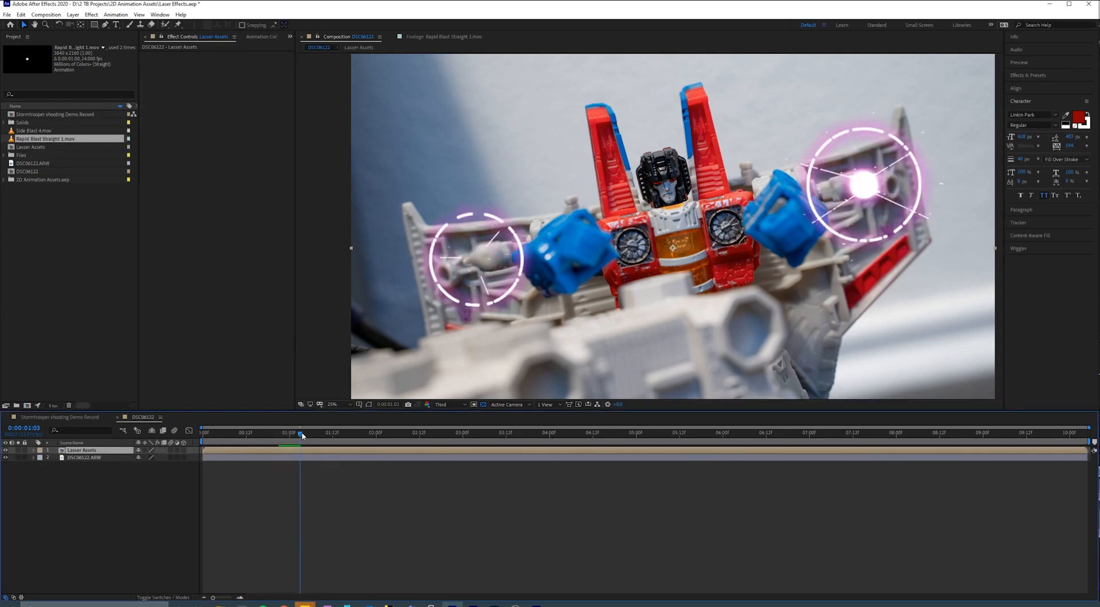
# Create a Flares solid with Optical Flares applied, blended in Screen mode.
pyautogui.click(72, 14)
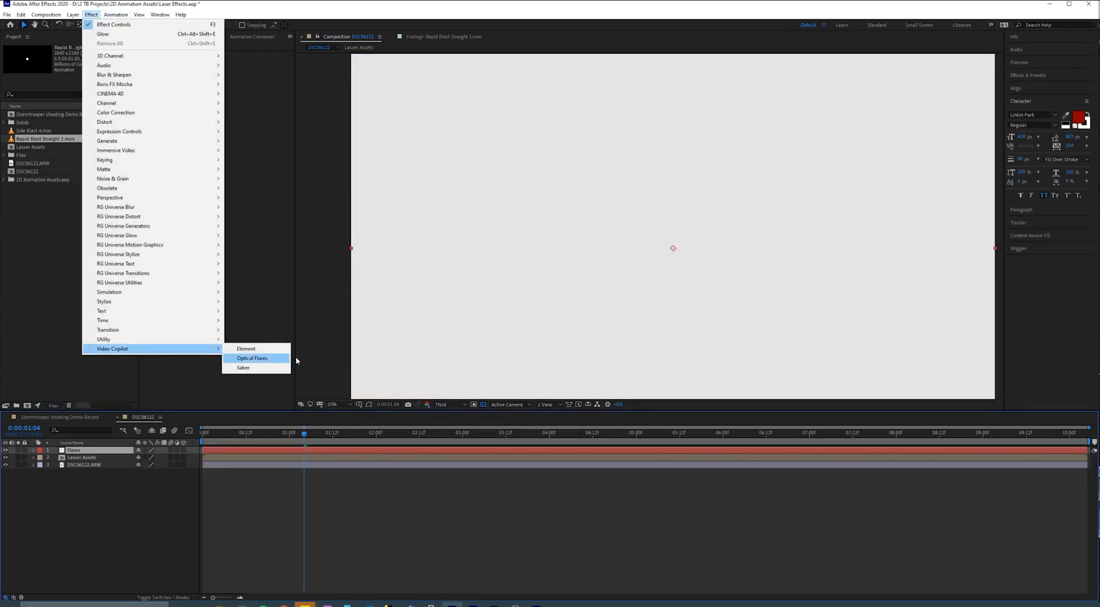
pyautogui.click(252, 358)
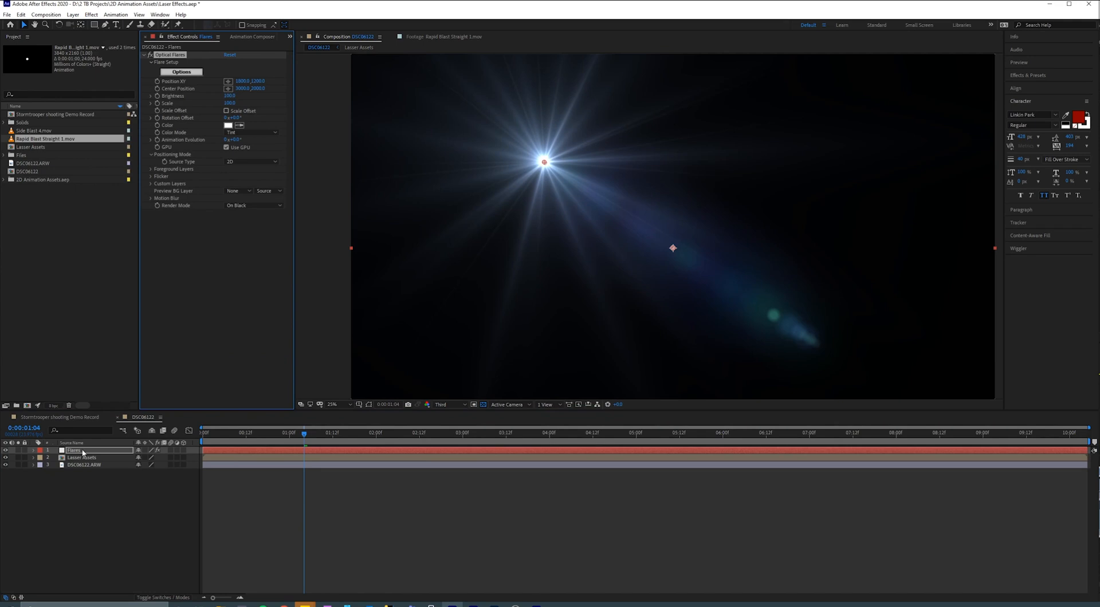
pyautogui.rightClick(73, 450)
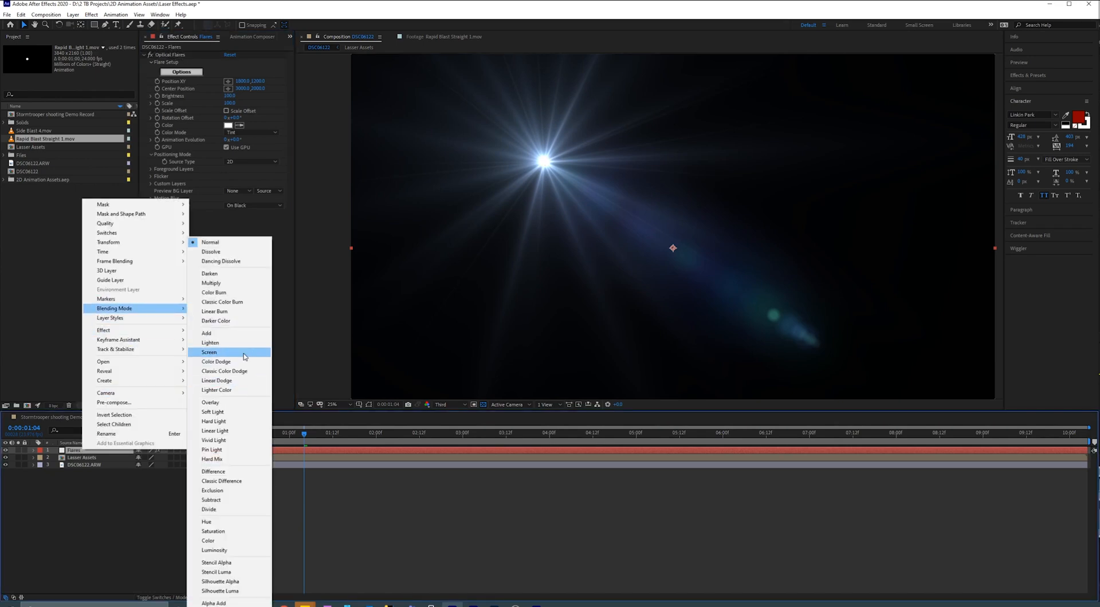
pyautogui.click(208, 351)
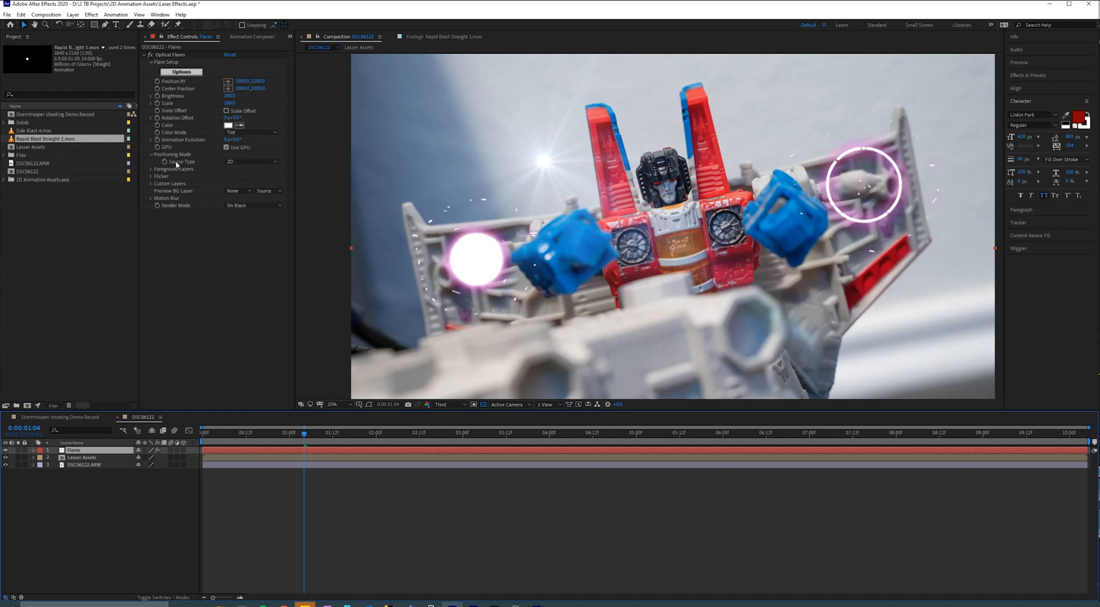
pyautogui.moveTo(188, 168)
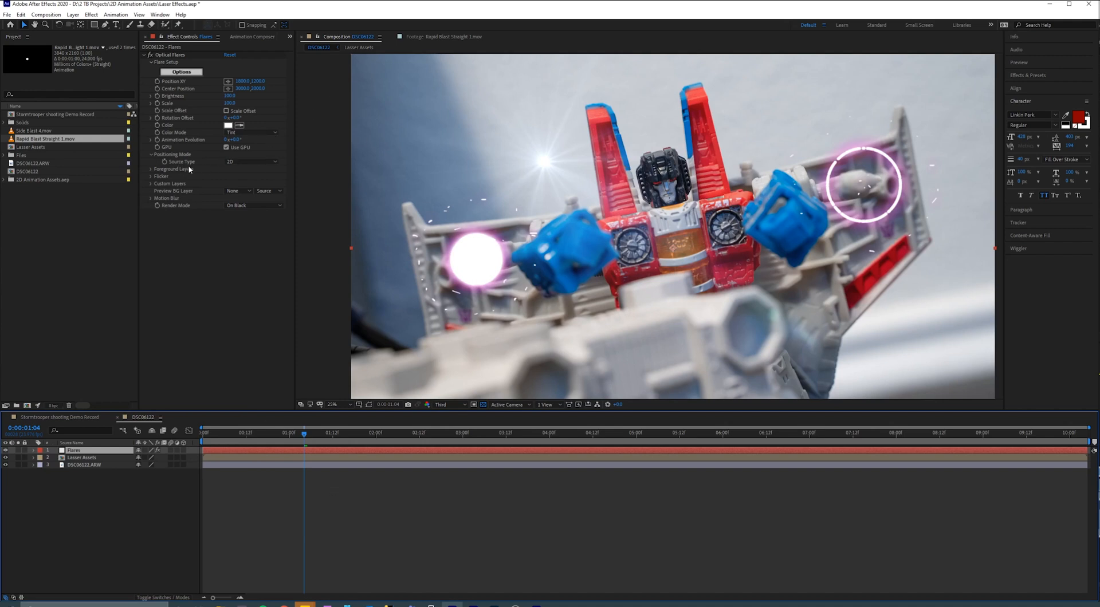
# Set Optical Flares Source Type to Luminance driven by the Laser Assets layer.
pyautogui.click(251, 161)
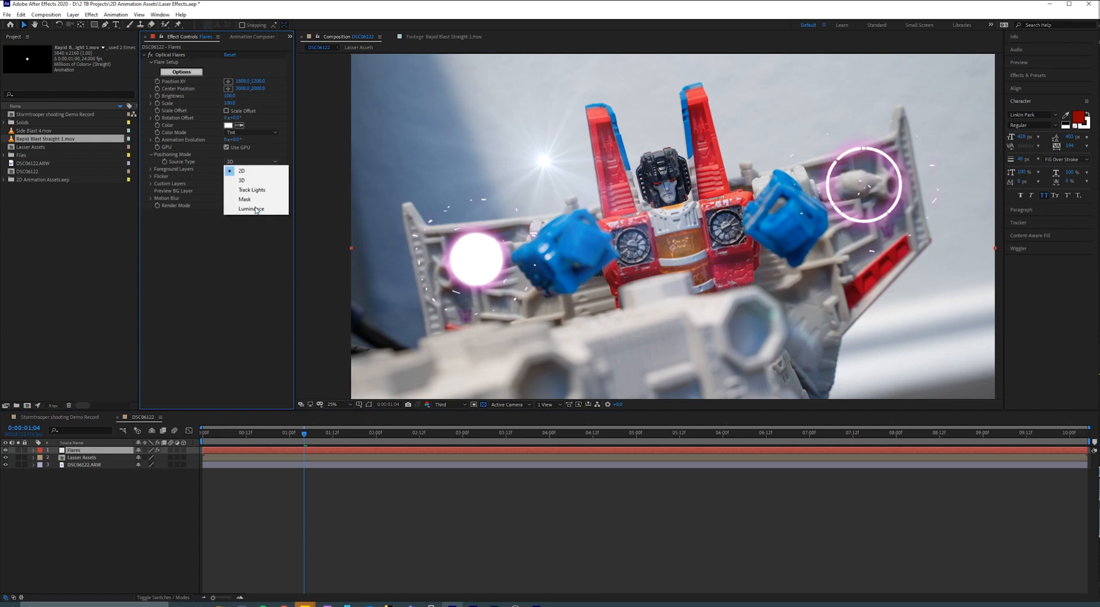
pyautogui.click(252, 209)
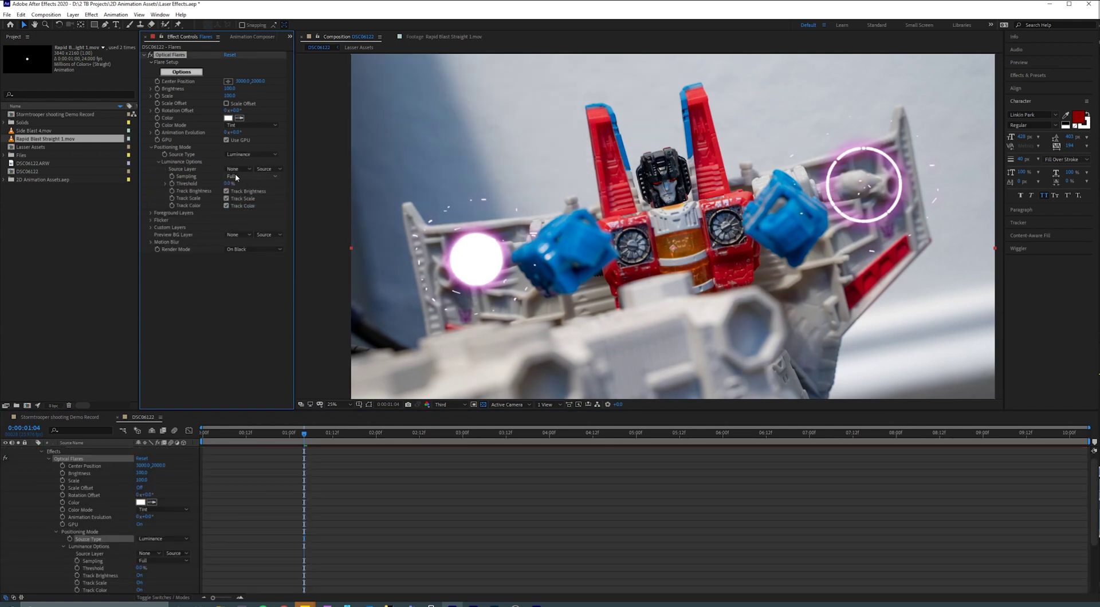
pyautogui.click(239, 169)
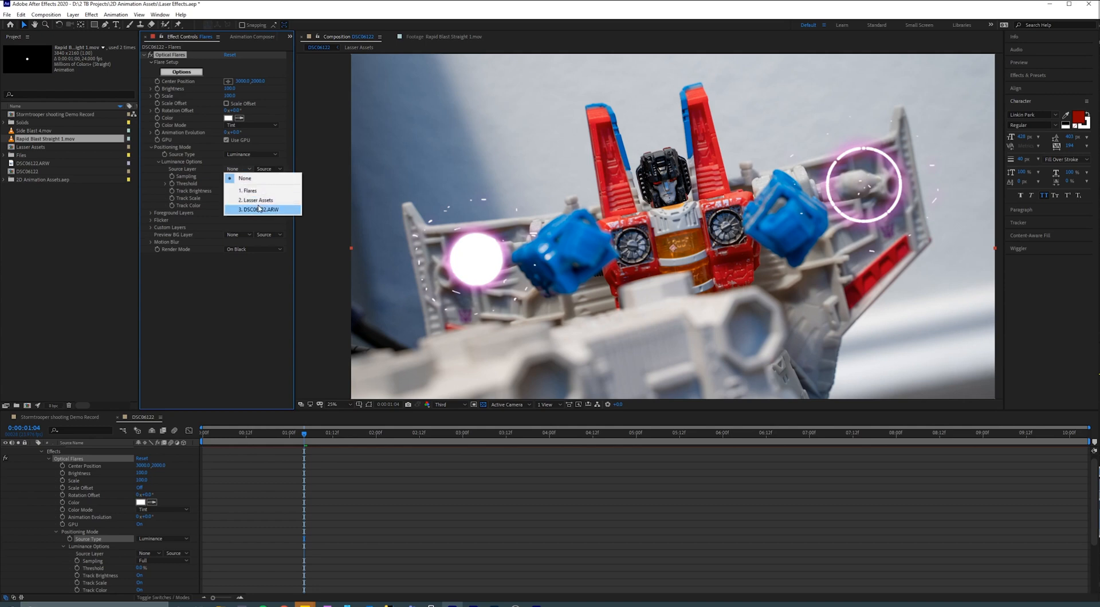
pyautogui.moveTo(264, 199)
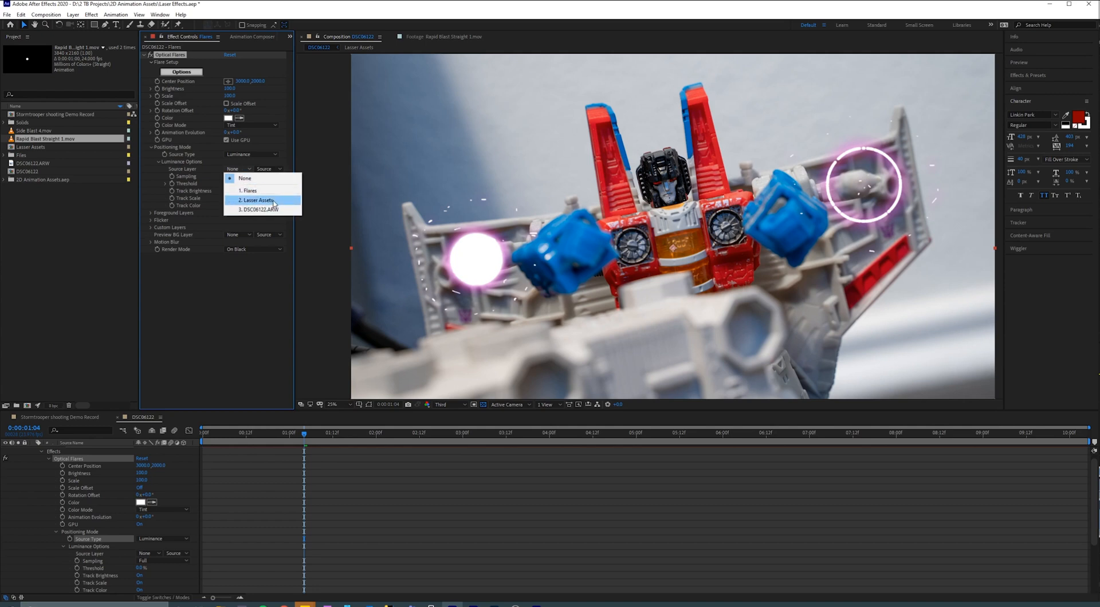
pyautogui.click(258, 200)
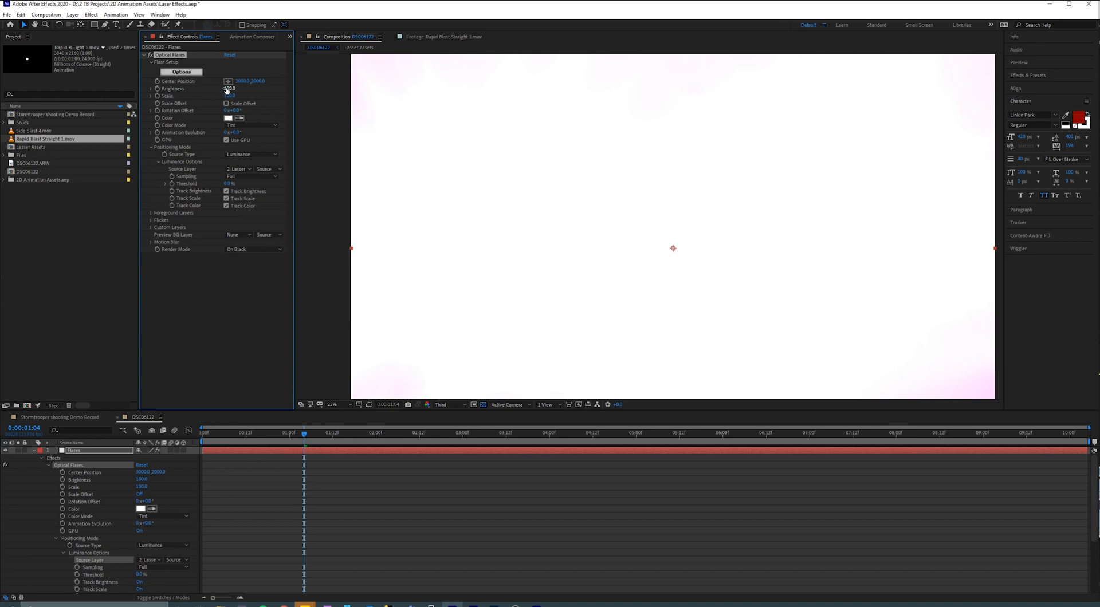
# Lower the Optical Flares Brightness and review the softer flares across the blast frames.
pyautogui.doubleClick(229, 89)
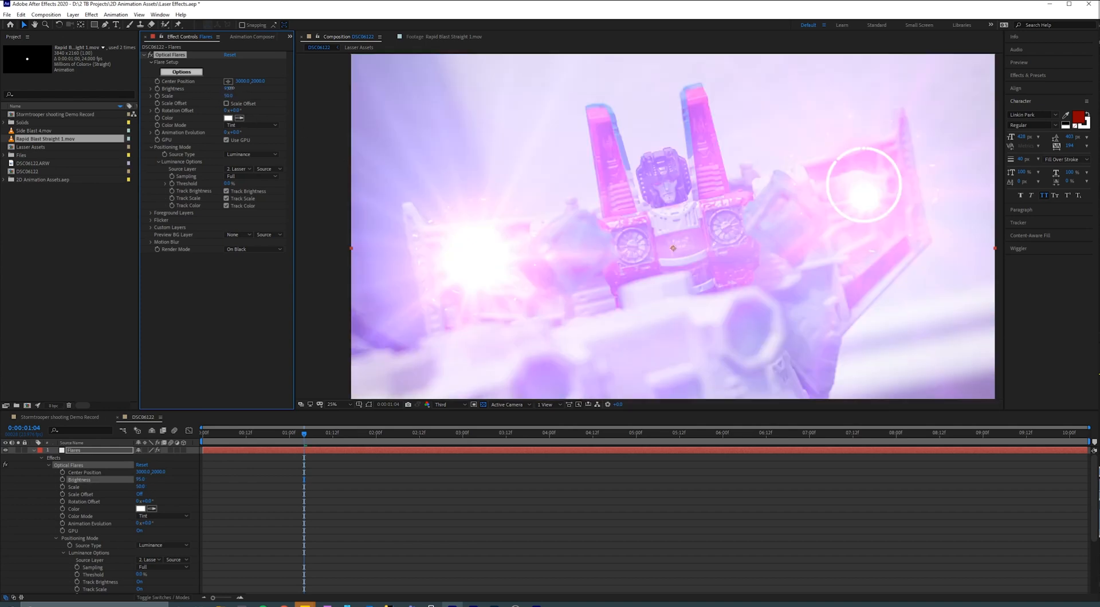
pyautogui.tripleClick(232, 88)
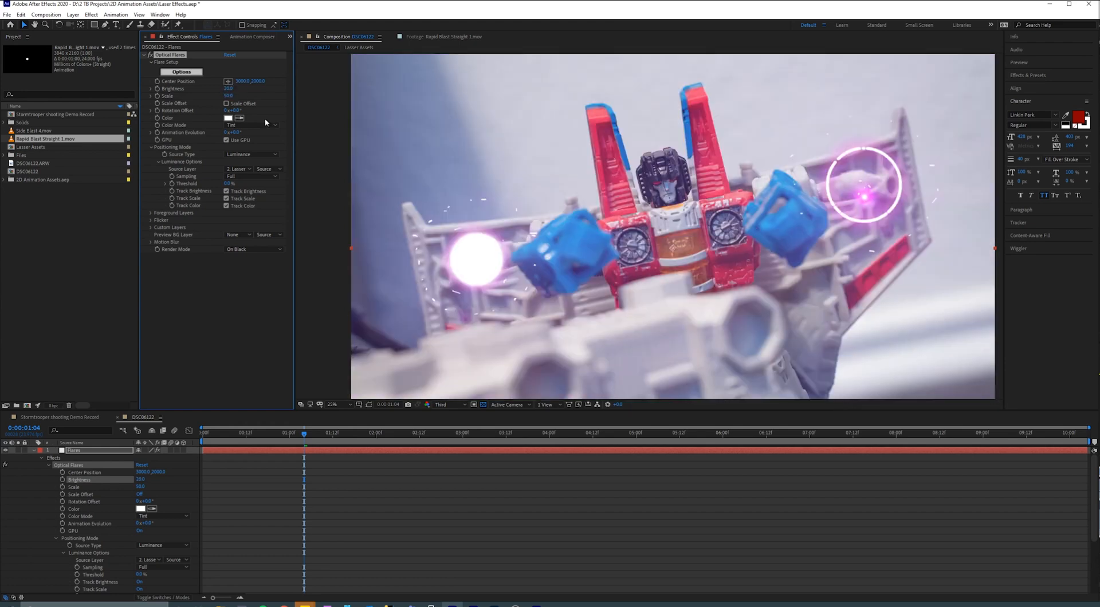
pyautogui.click(329, 433)
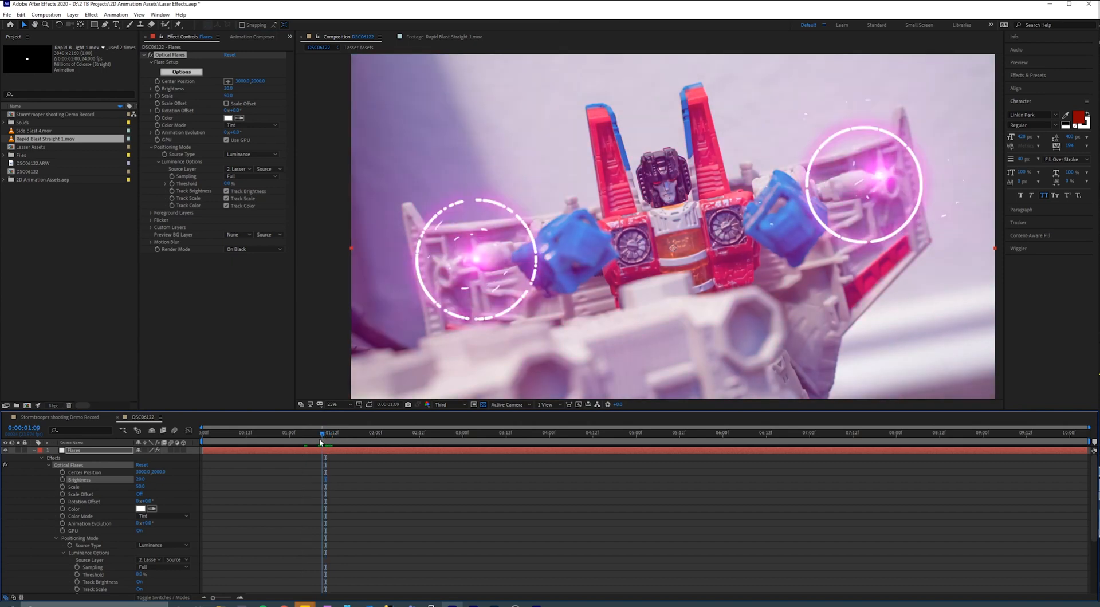
pyautogui.click(324, 433)
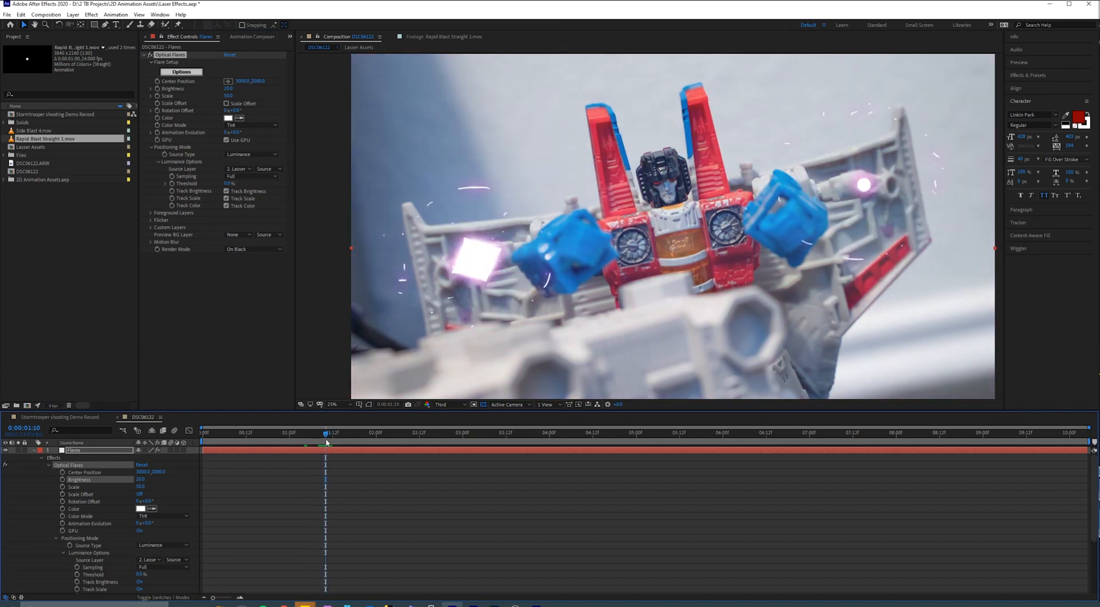
pyautogui.click(331, 433)
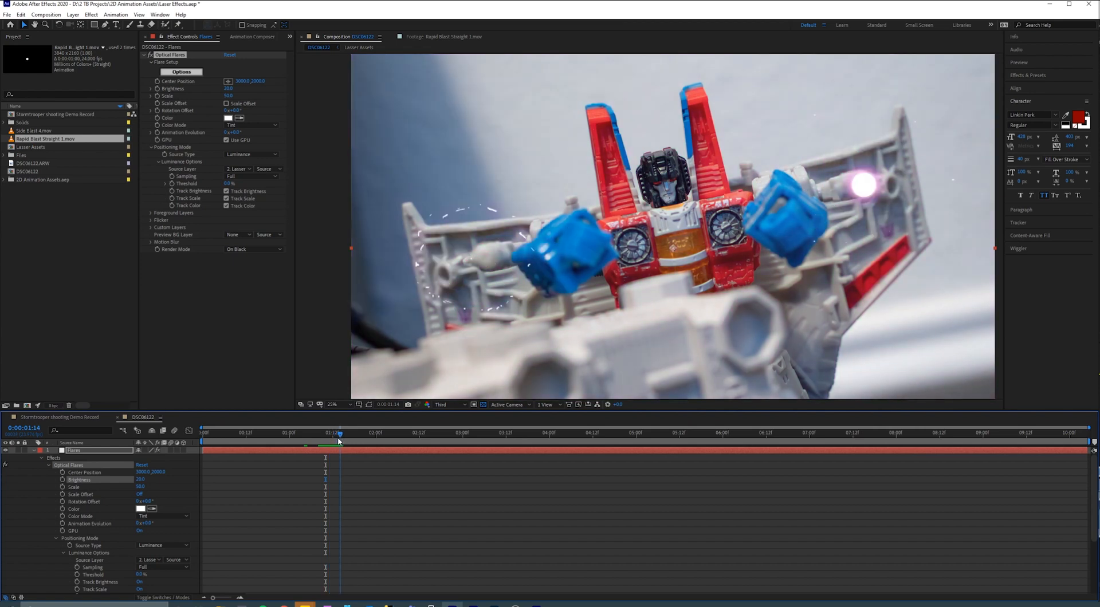
pyautogui.click(344, 433)
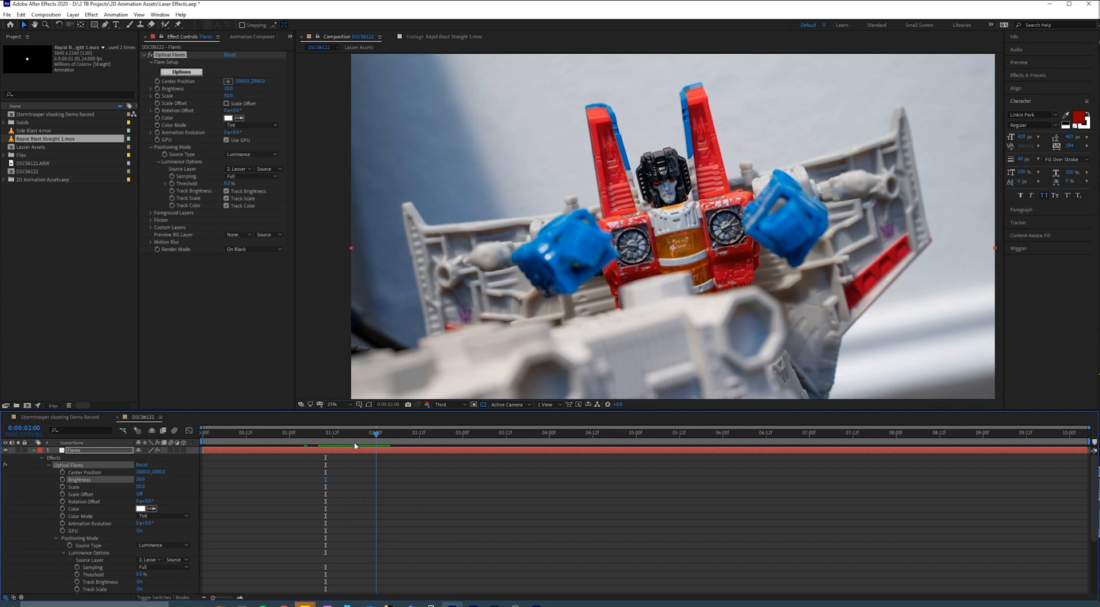
# Preview the blast at Half resolution, inspect the flare up close, and open Optical Flares Options.
pyautogui.click(335, 433)
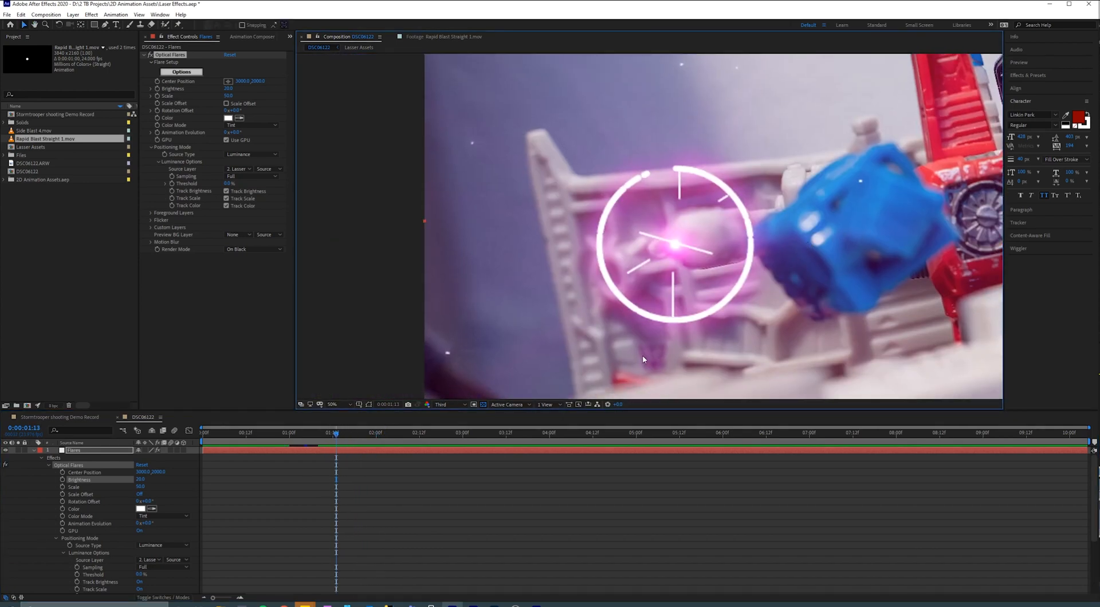
pyautogui.click(442, 404)
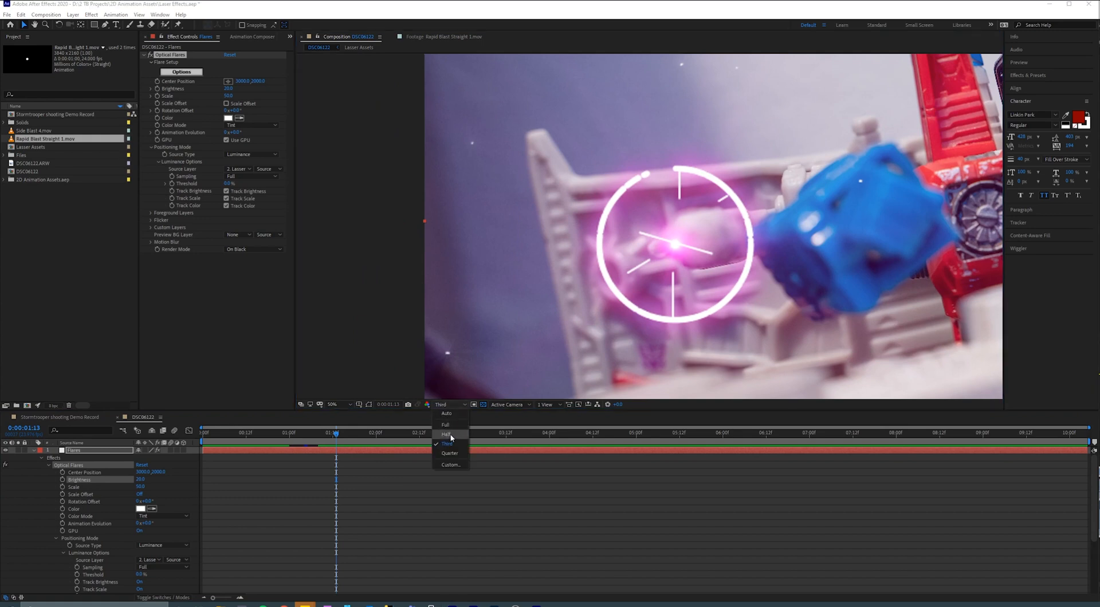
pyautogui.click(446, 434)
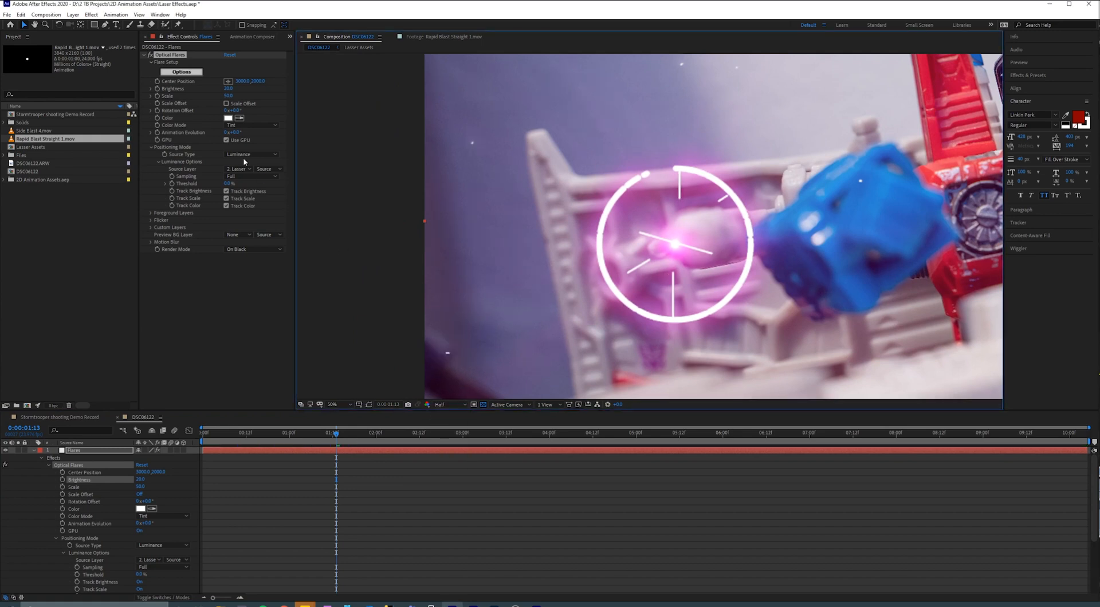
pyautogui.moveTo(234, 182)
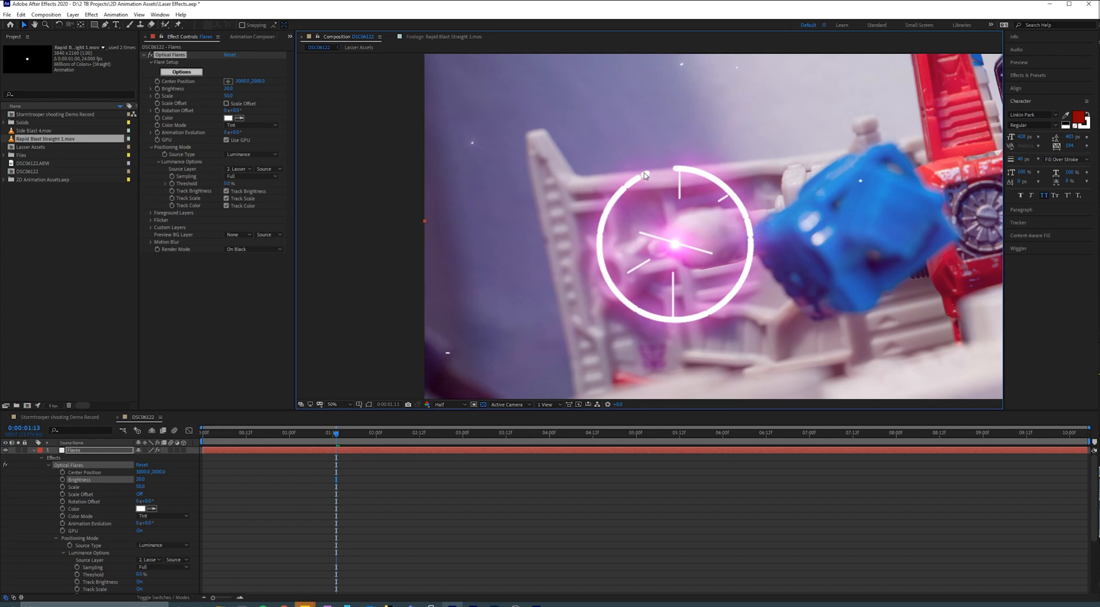
pyautogui.moveTo(461, 164)
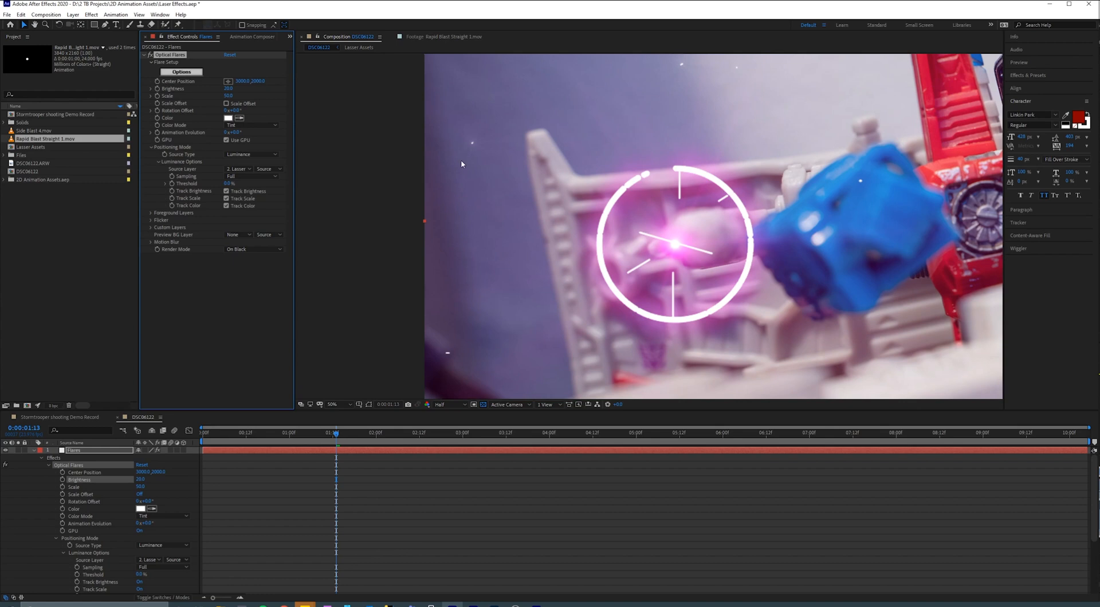
pyautogui.click(334, 405)
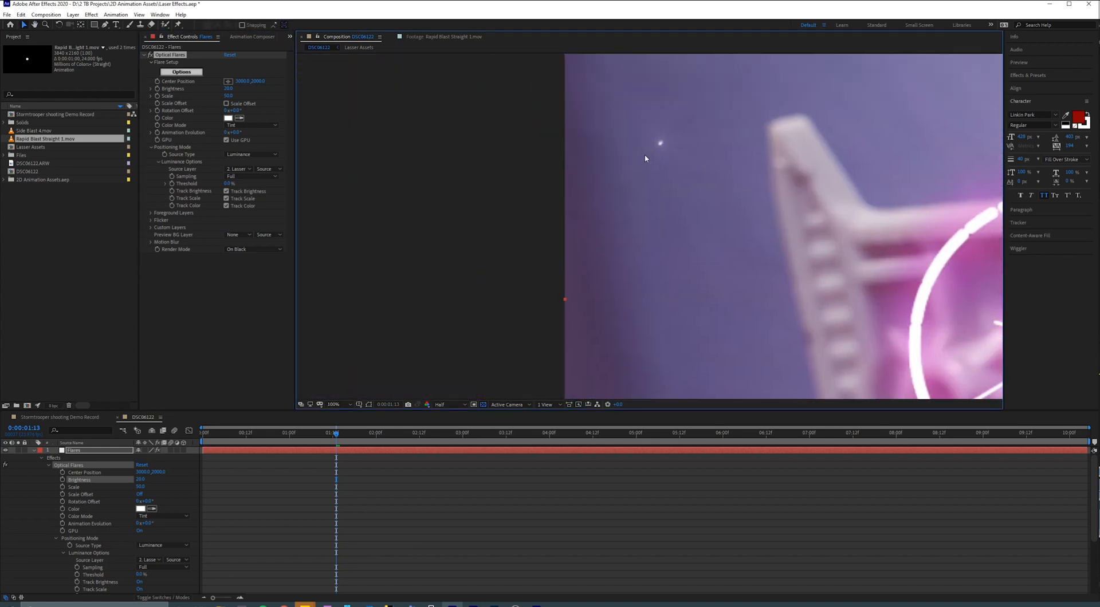
pyautogui.click(332, 405)
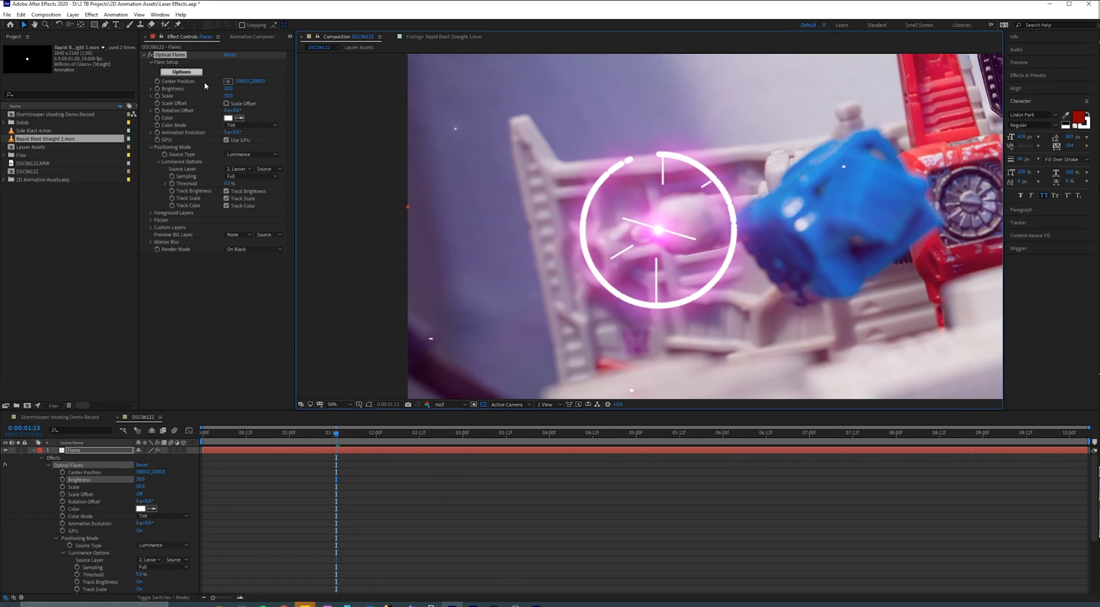
pyautogui.click(181, 71)
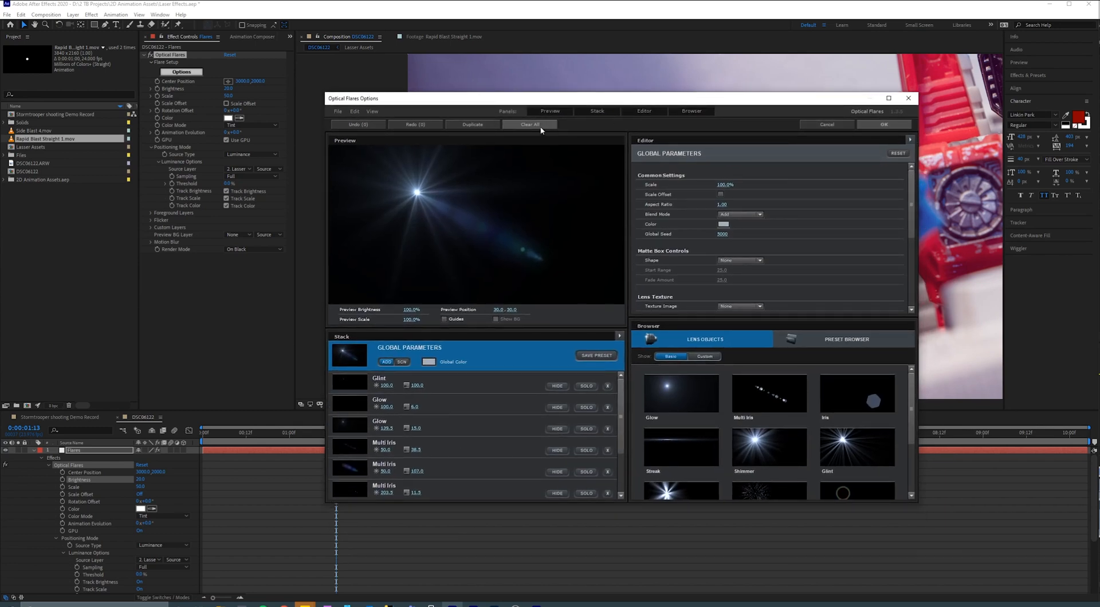
# Clear all flare elements, add a Streak and a custom Iris at brightness 70, and apply.
pyautogui.click(529, 124)
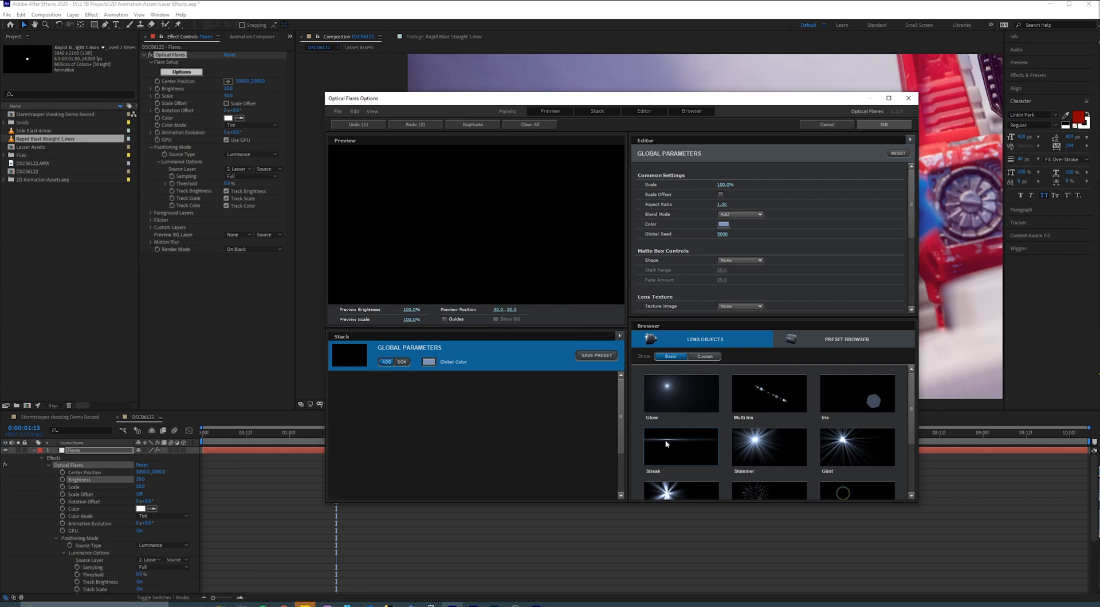
pyautogui.doubleClick(679, 446)
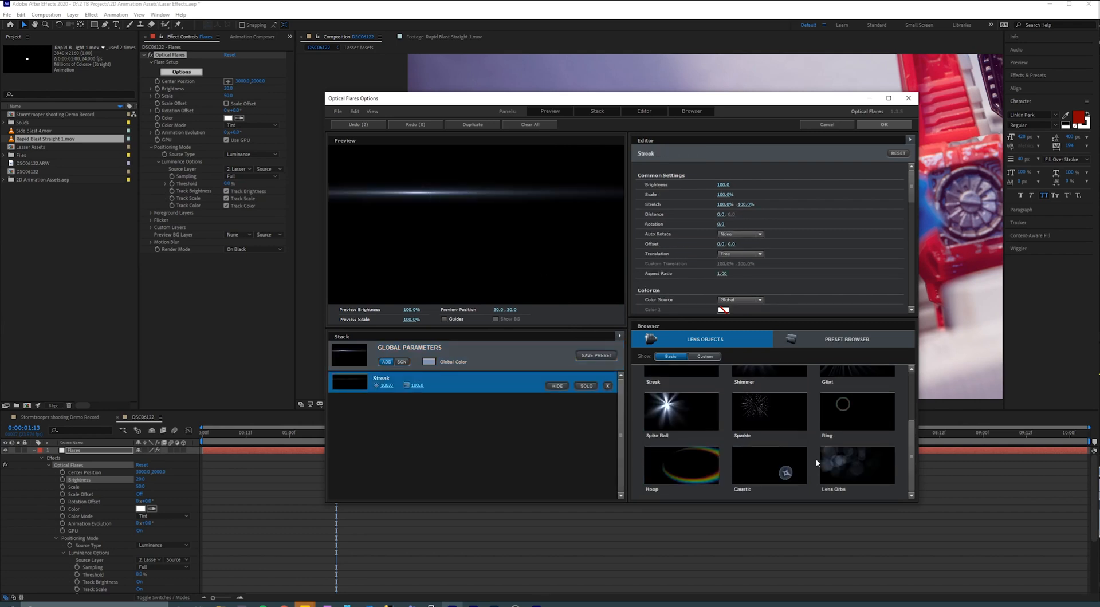
pyautogui.click(704, 357)
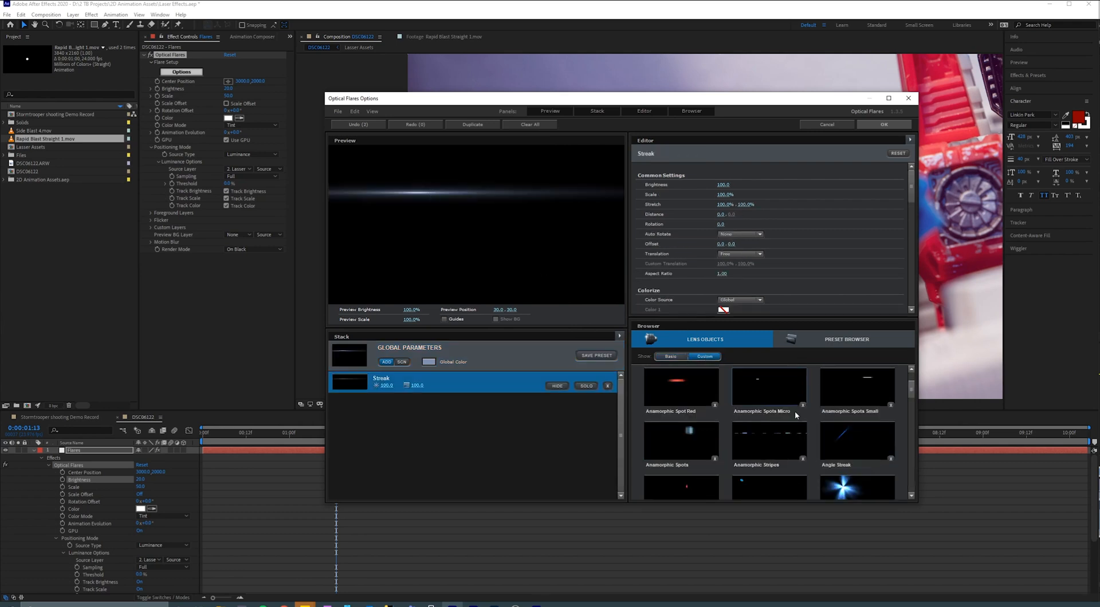
pyautogui.scroll(-3)
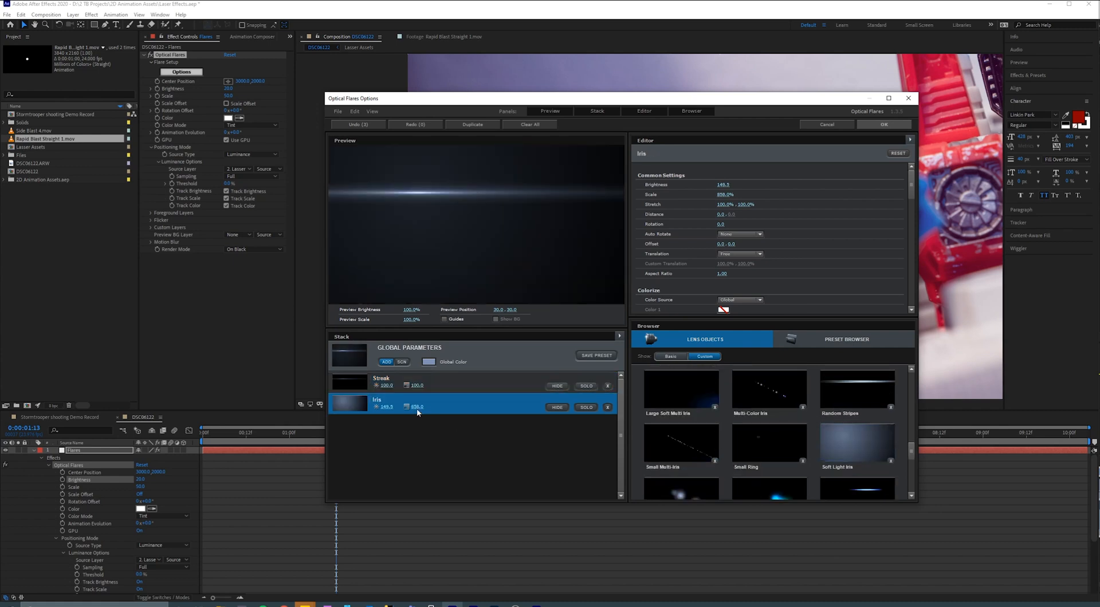
pyautogui.doubleClick(386, 406)
pyautogui.write('30')
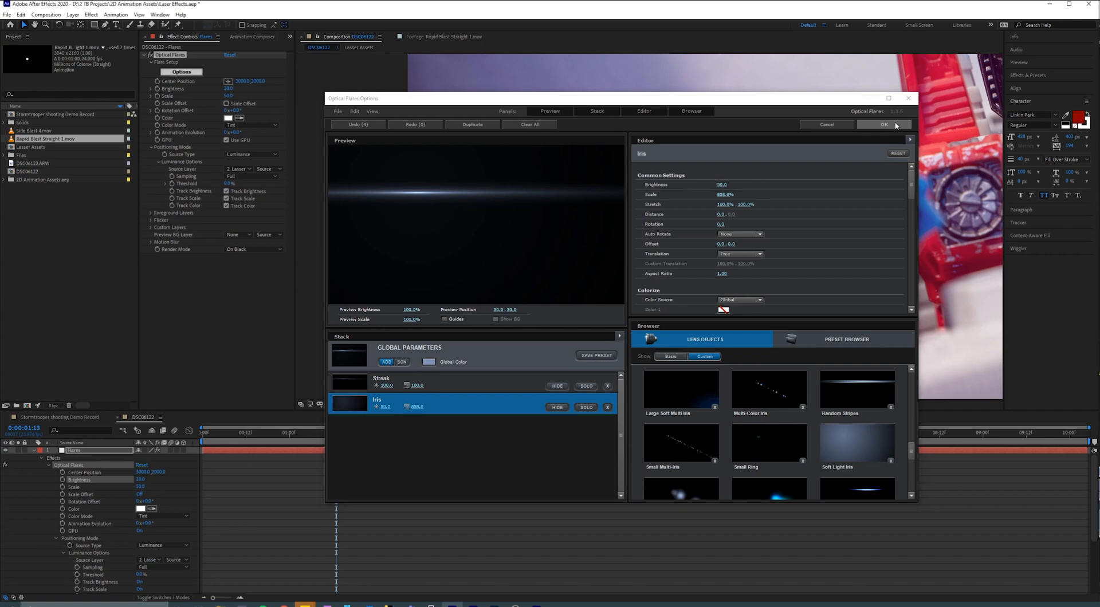
pyautogui.click(883, 124)
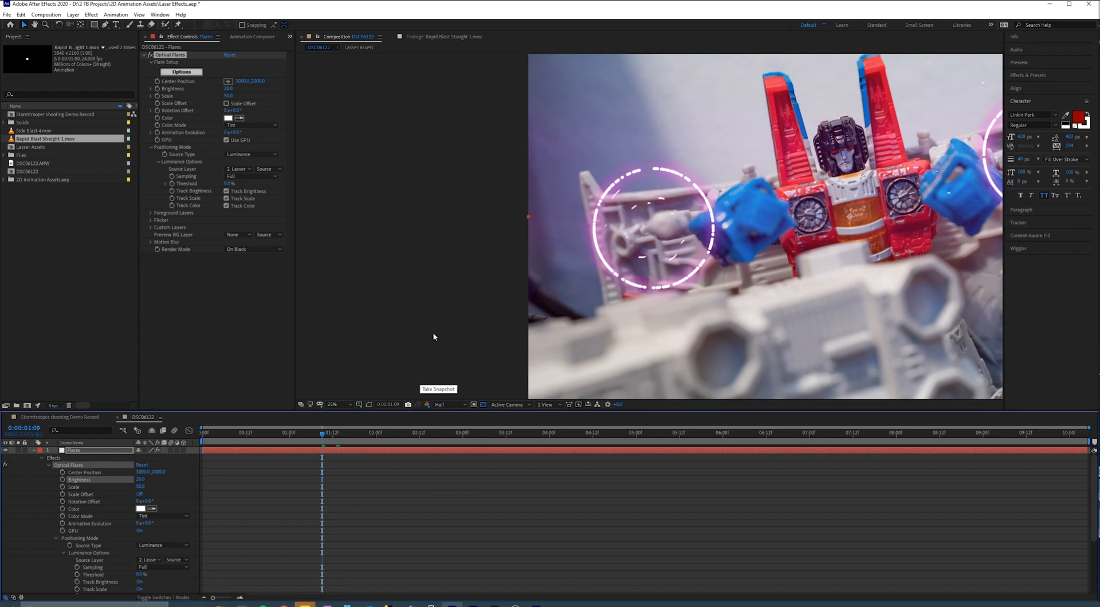
# Set Optical Flares Scale to 100 on the Transformer shot, scrub to check the flash, and return to the Stormtrooper comp.
pyautogui.click(229, 95)
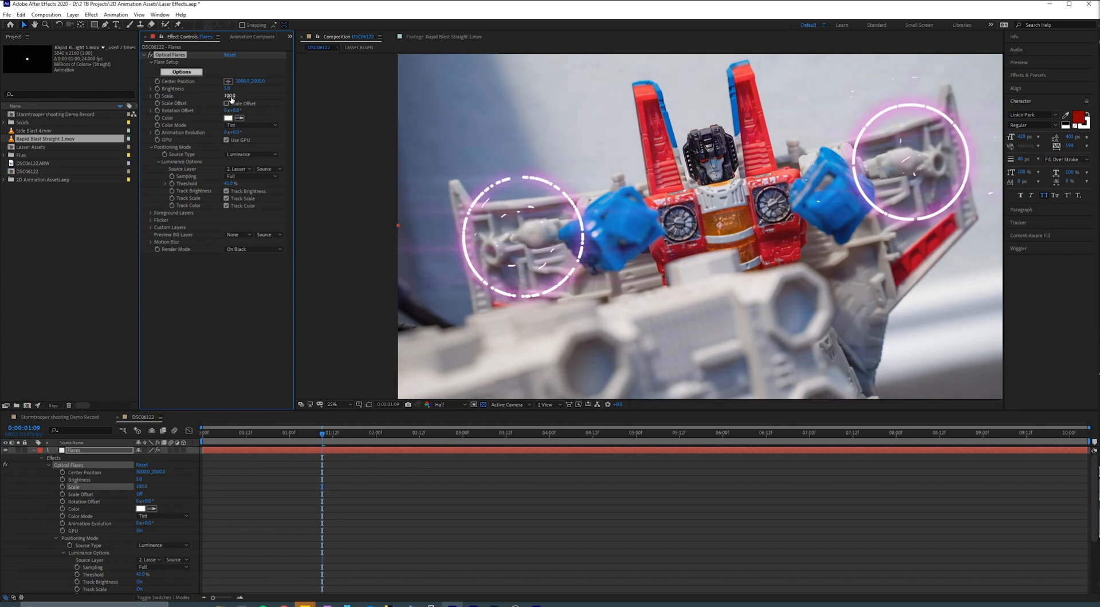
pyautogui.click(229, 95)
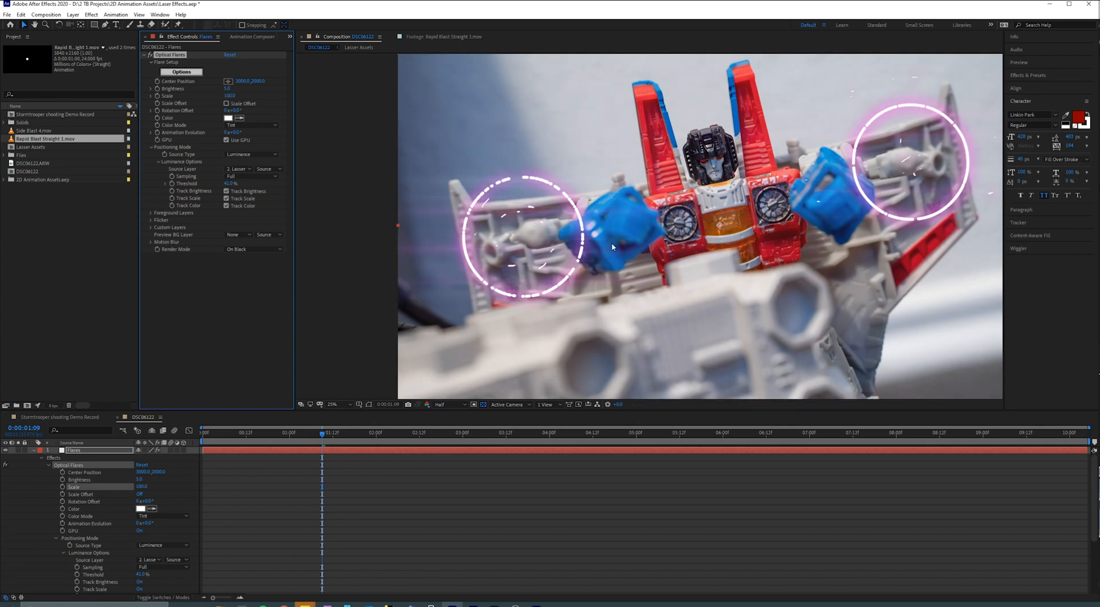
pyautogui.click(336, 433)
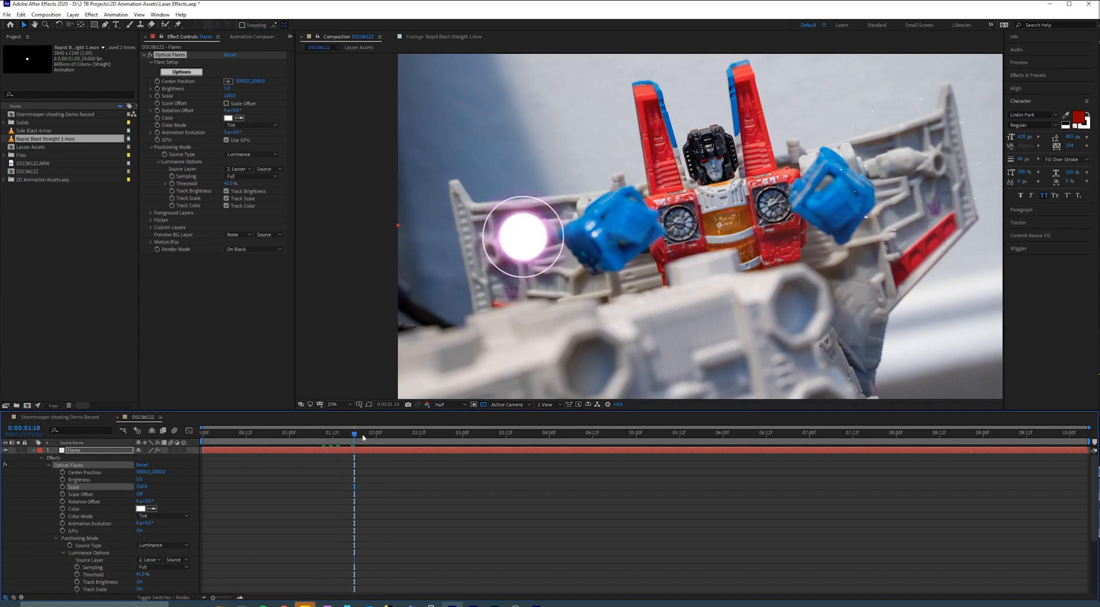
pyautogui.click(376, 433)
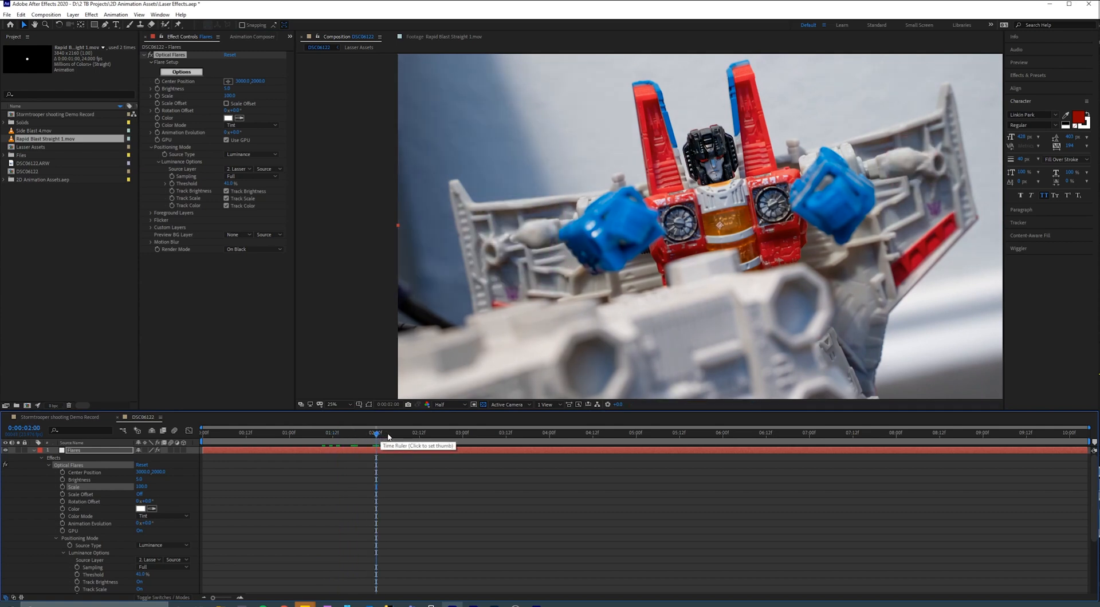
pyautogui.click(314, 433)
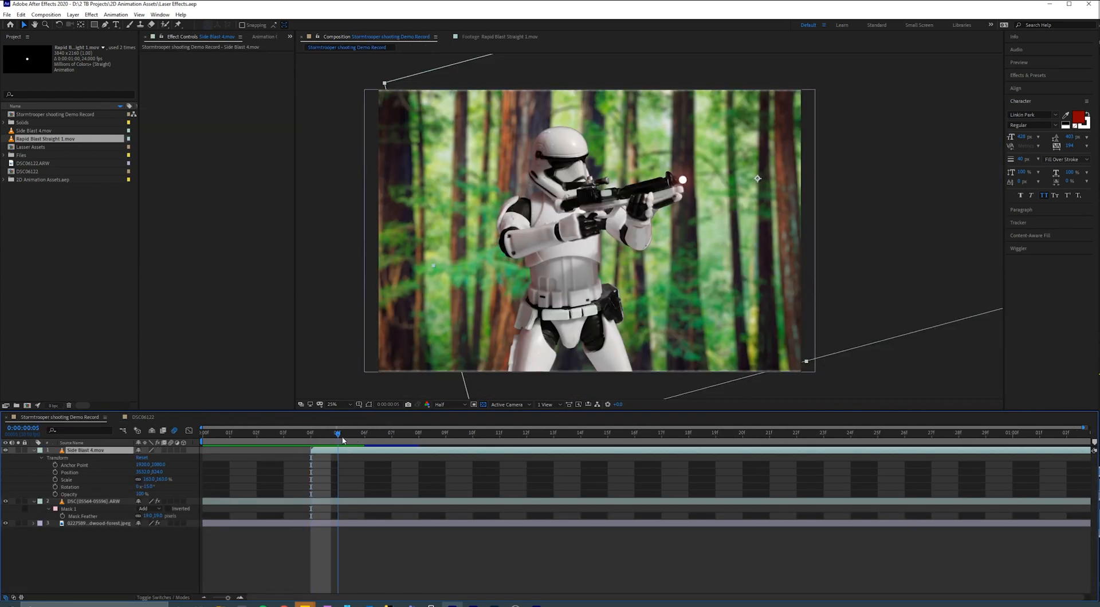
pyautogui.click(418, 433)
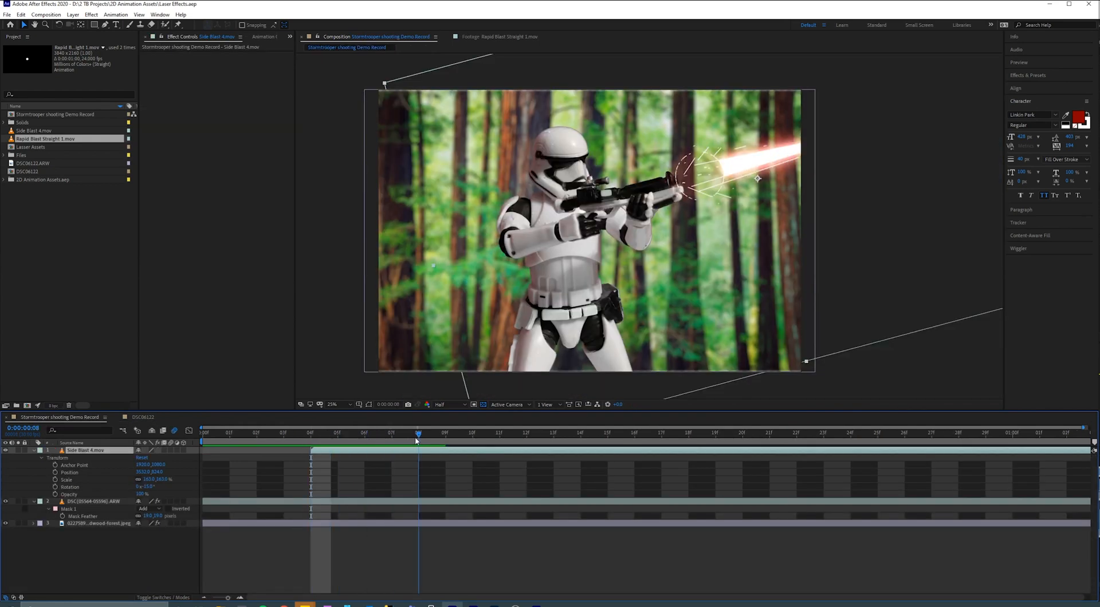
pyautogui.click(392, 433)
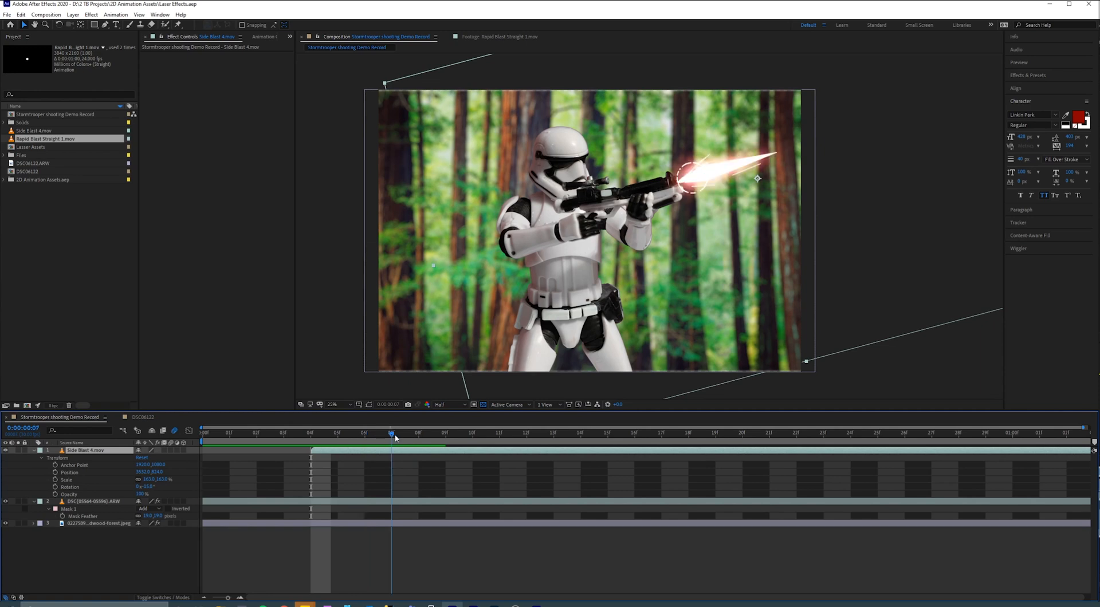
pyautogui.click(337, 433)
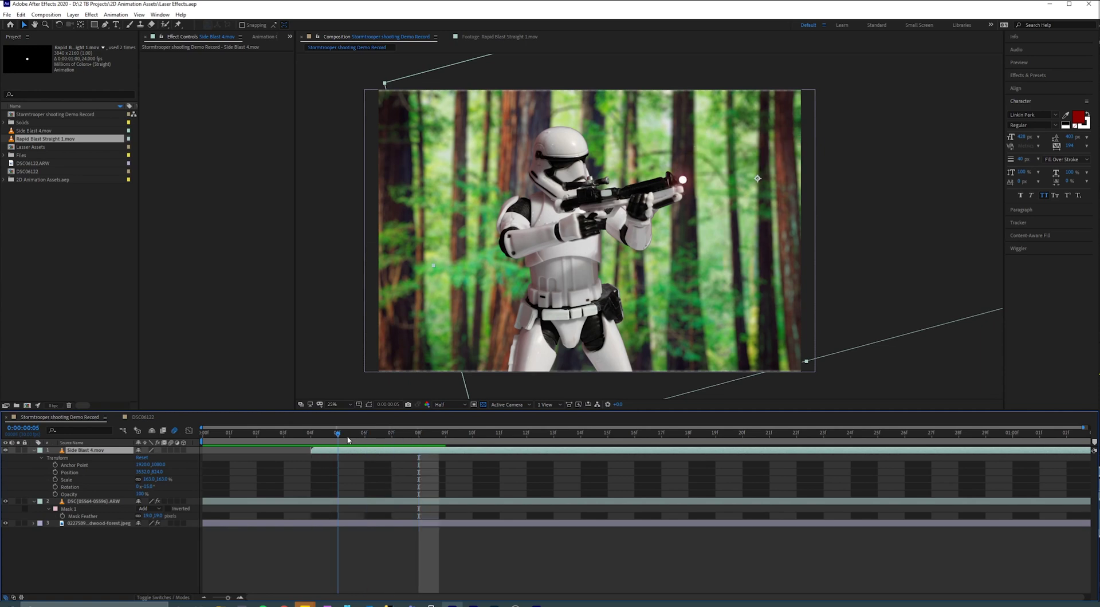
pyautogui.click(418, 433)
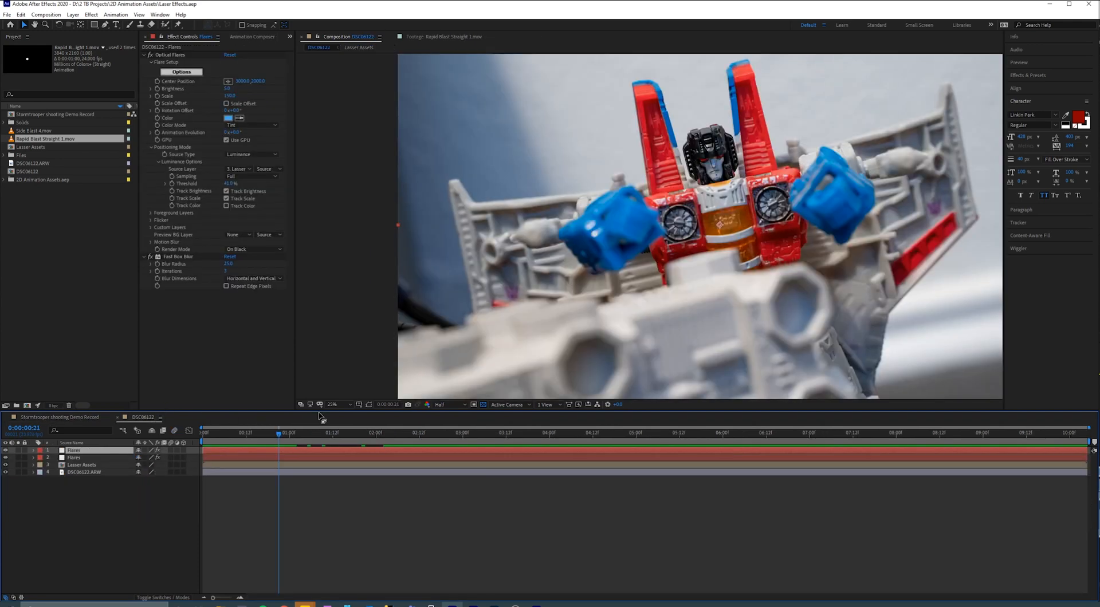
pyautogui.moveTo(68, 423)
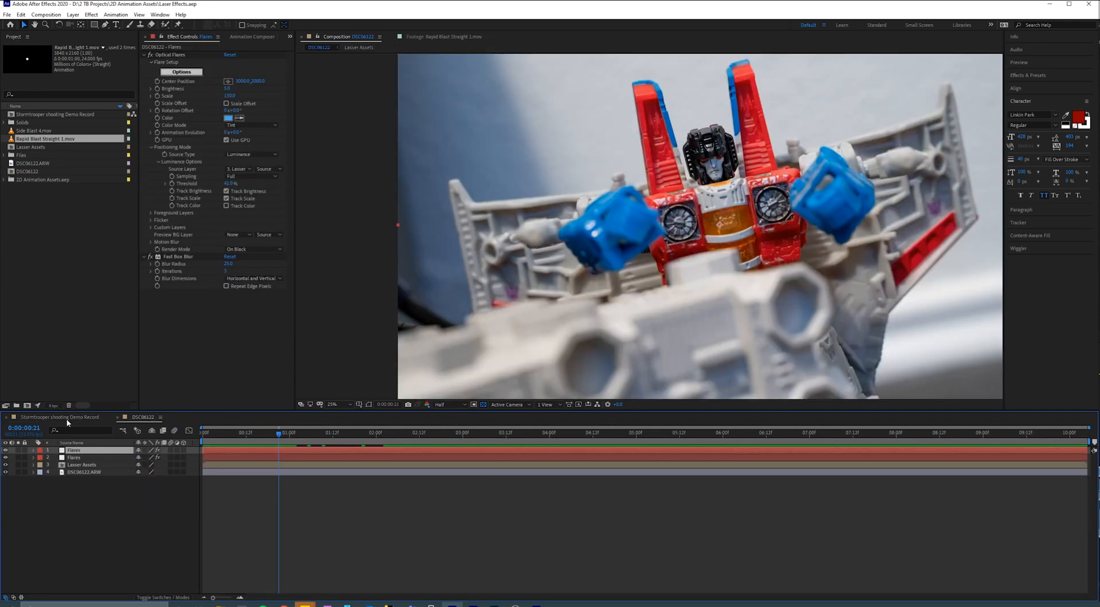
pyautogui.click(59, 417)
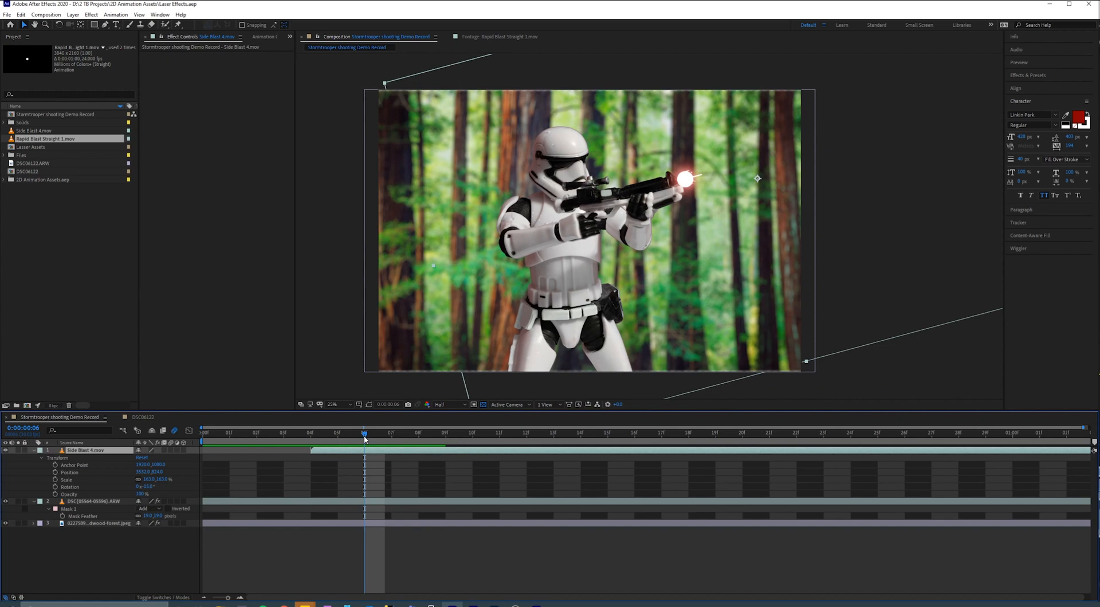
pyautogui.moveTo(365, 438)
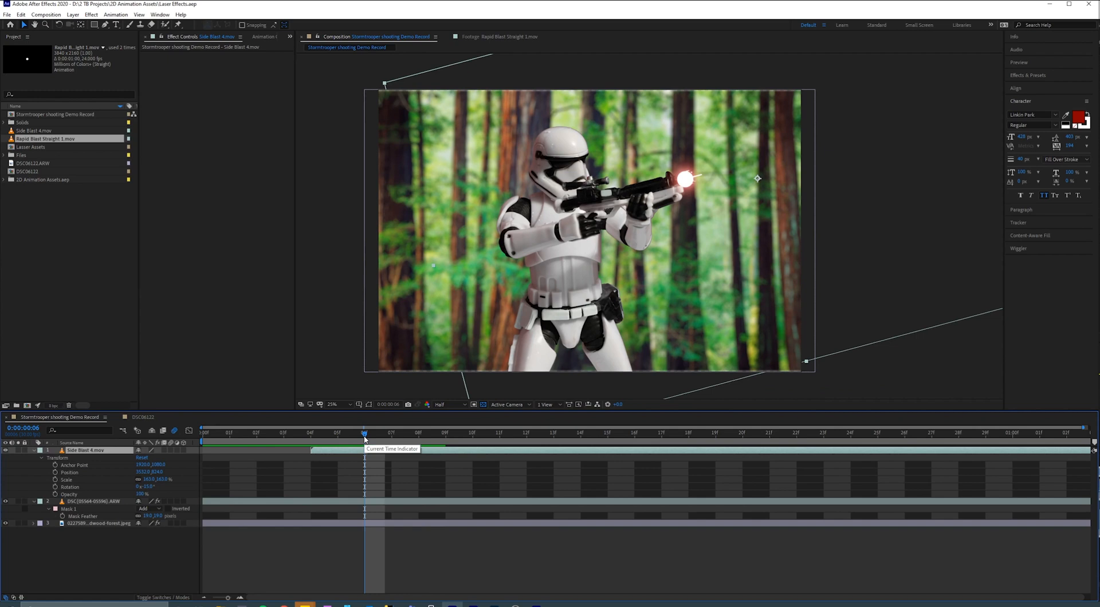